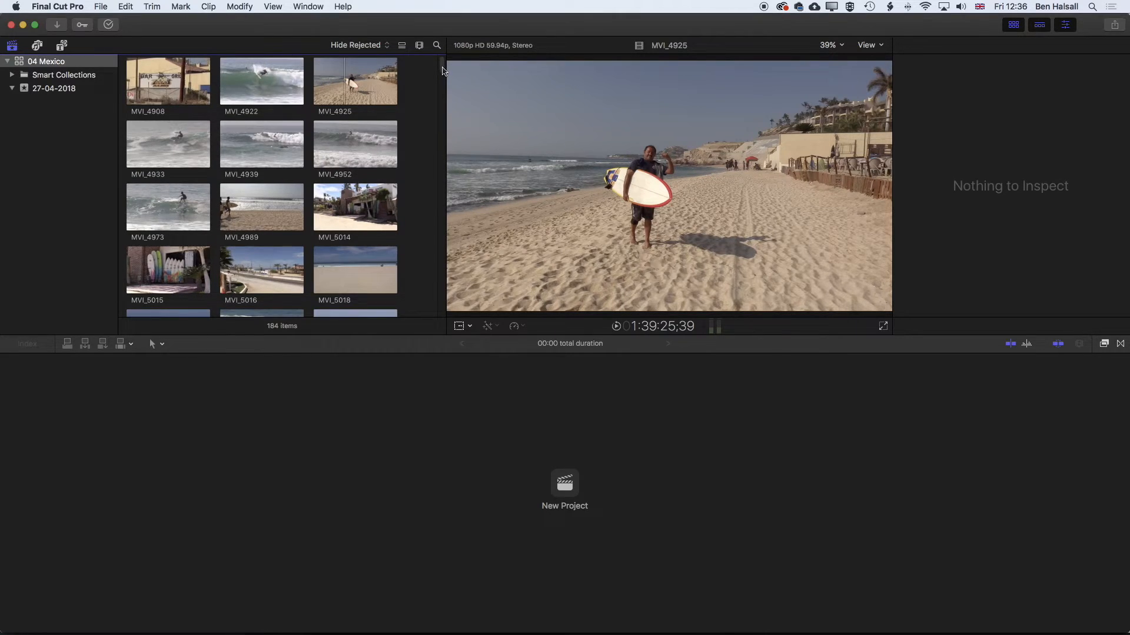
Start a new project that takes its video settings automatically from the first clip
{"action": "scroll", "scroll_direction": "down", "scroll_amount": 3}
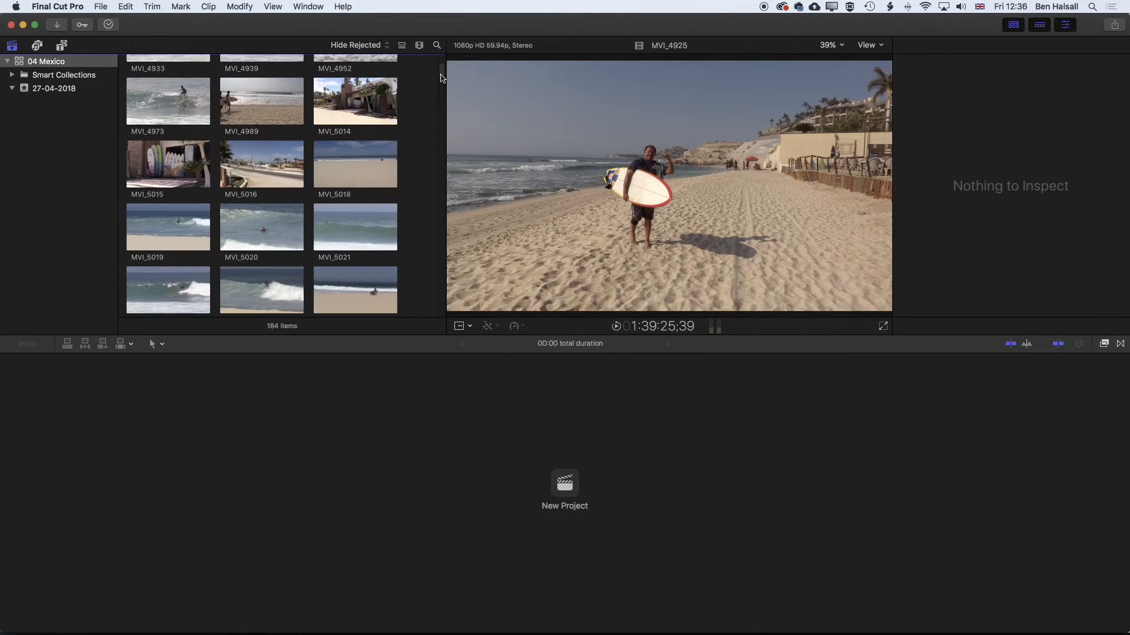
{"action": "scroll", "scroll_direction": "down", "scroll_amount": 3}
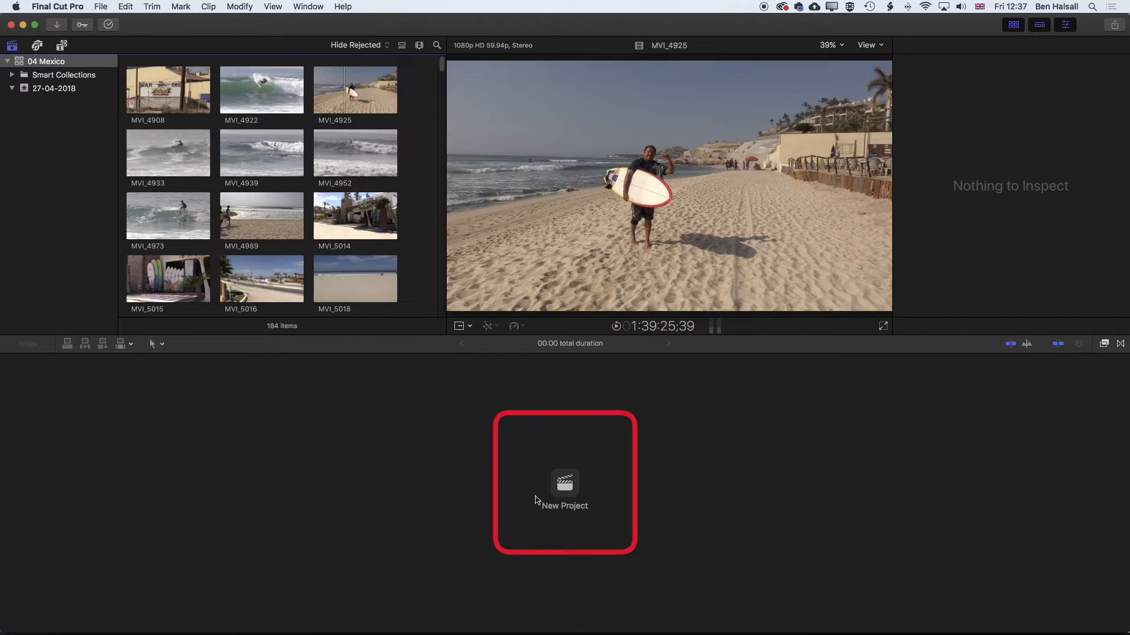
{"action": "left_click", "coordinate": [564, 482]}
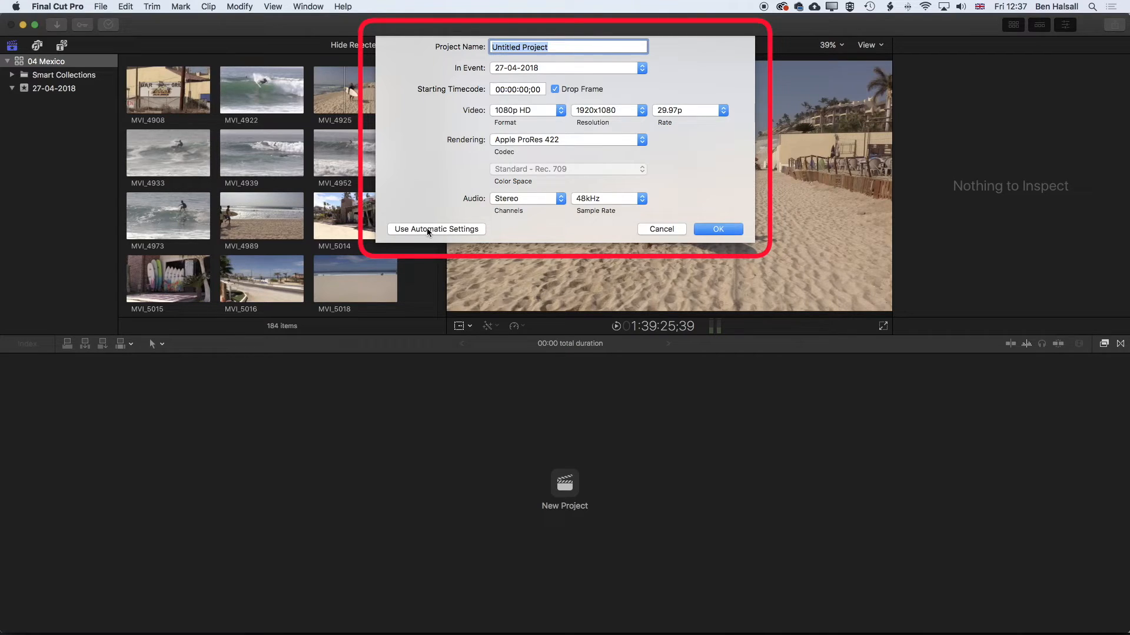
{"action": "left_click", "coordinate": [435, 230]}
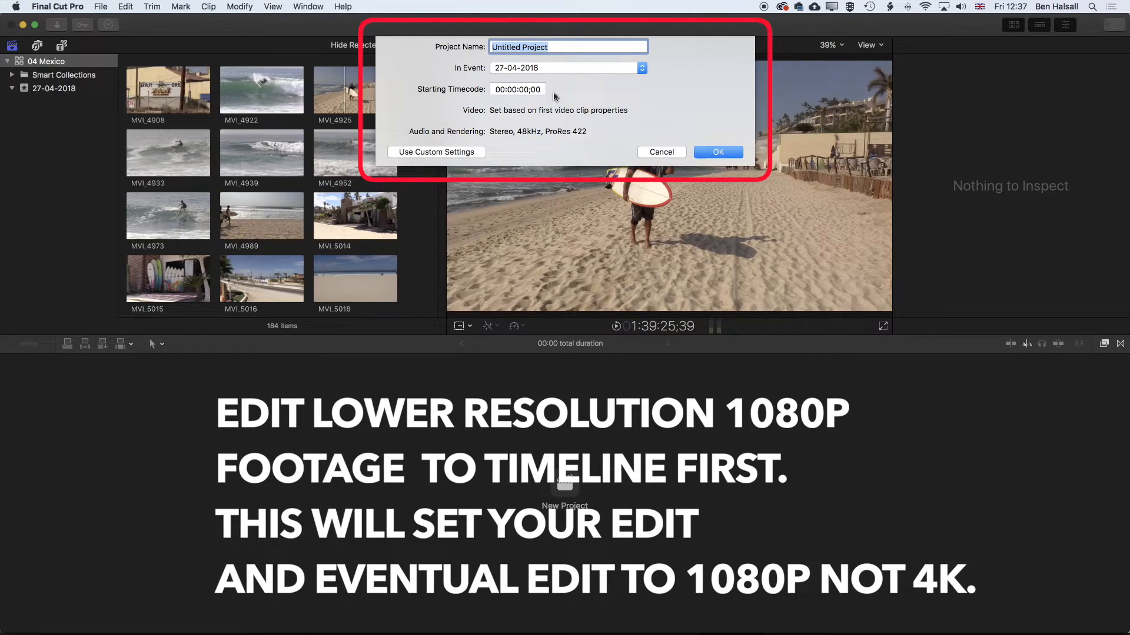
Name the project 'Clip Selections' in the 27-04-2018 event and create it
{"action": "type", "text": "C"}
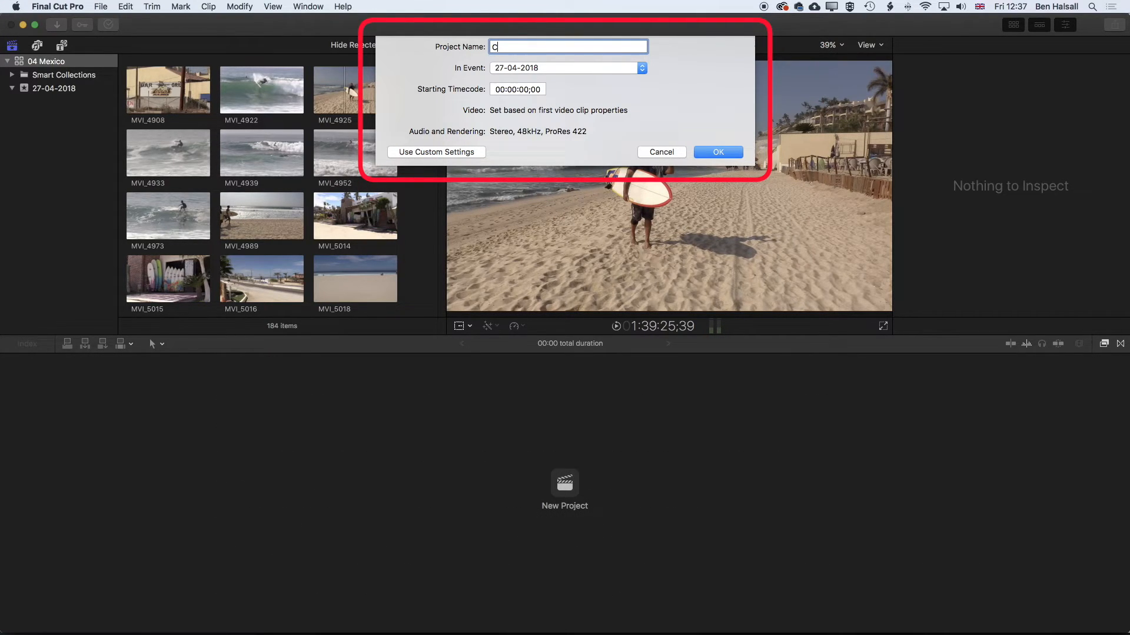
{"action": "type", "text": "lip Selections"}
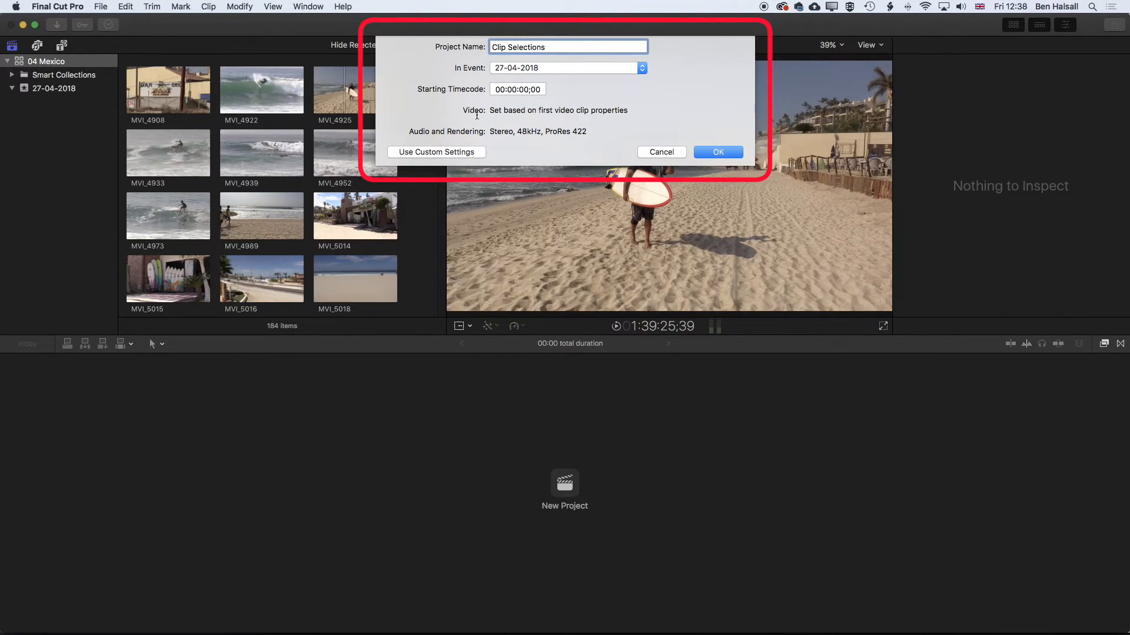
{"action": "left_click", "coordinate": [718, 152]}
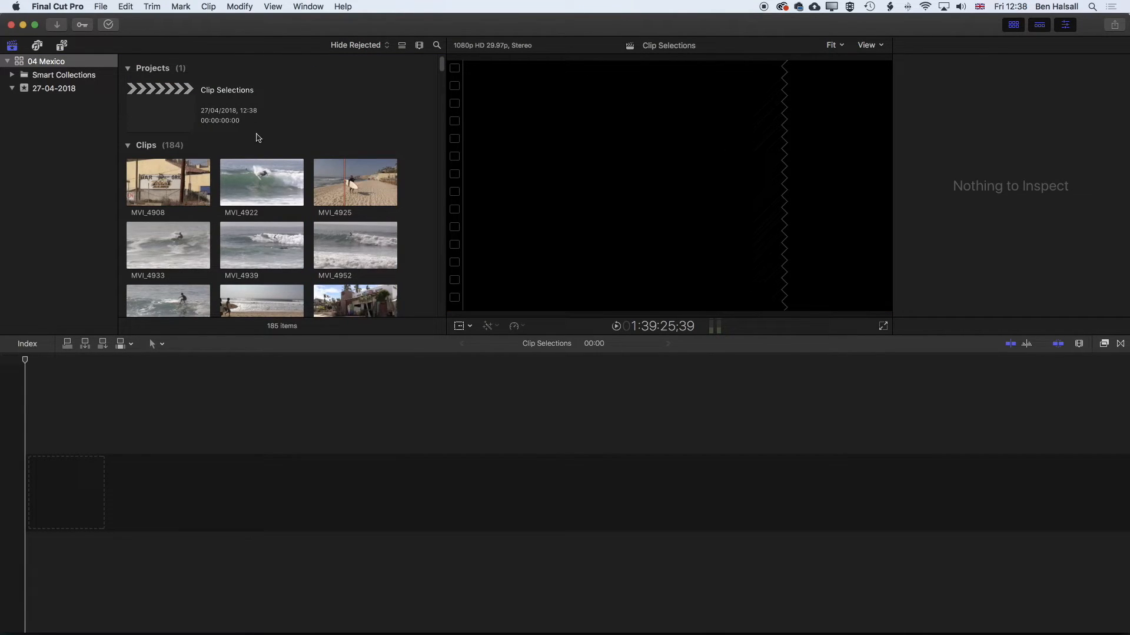
{"action": "left_click", "coordinate": [159, 108]}
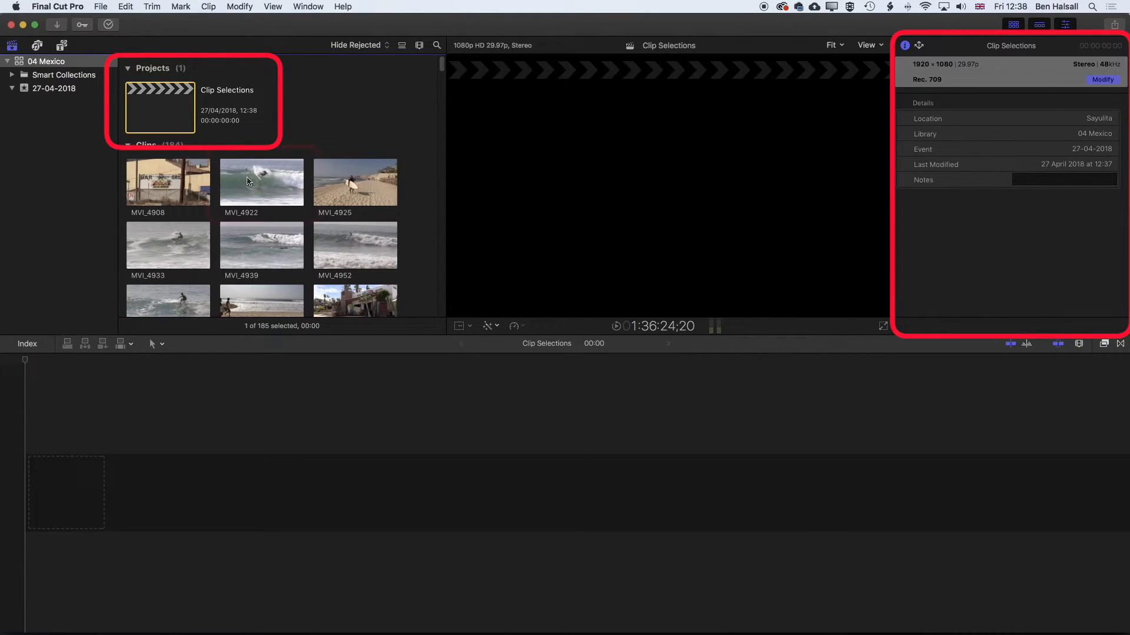
{"action": "left_click", "coordinate": [261, 181]}
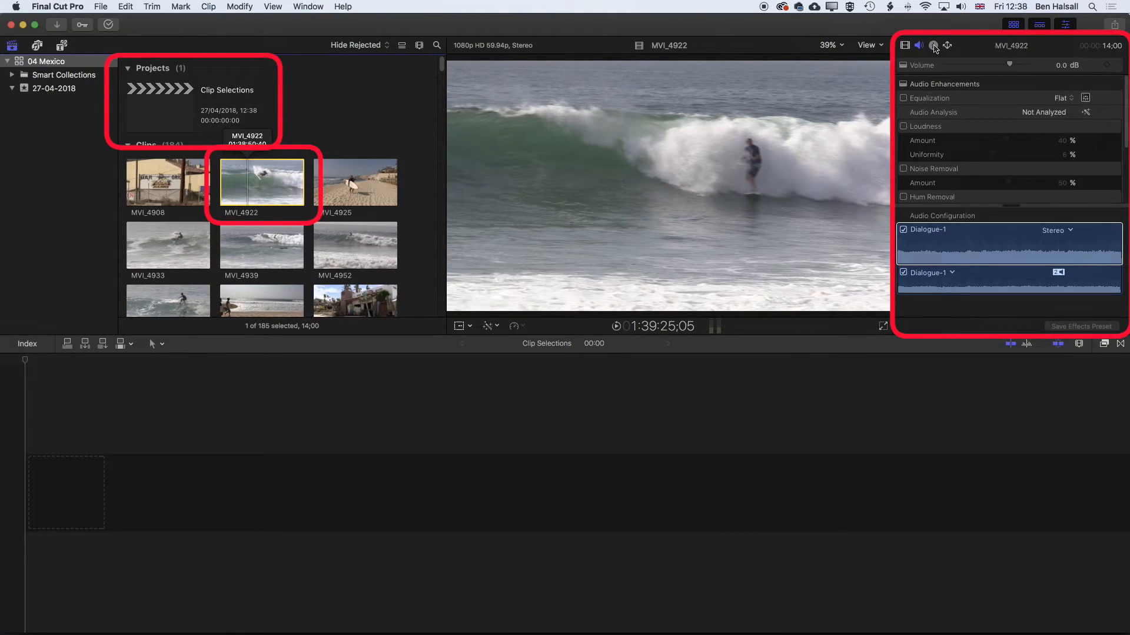
{"action": "left_click", "coordinate": [933, 45]}
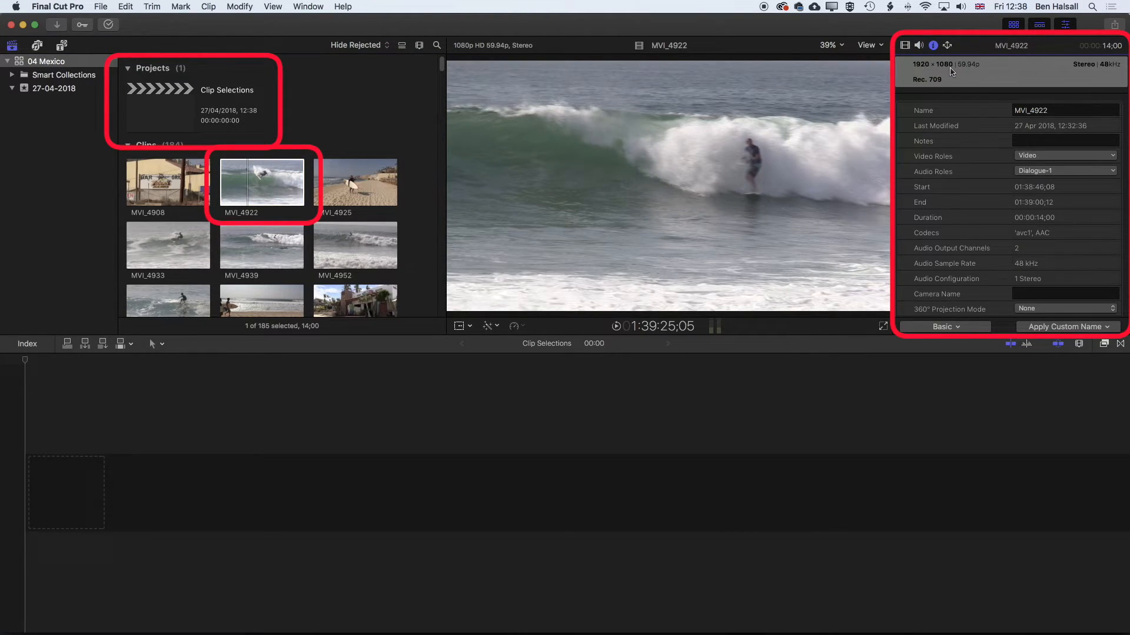
{"action": "mouse_move", "coordinate": [970, 74]}
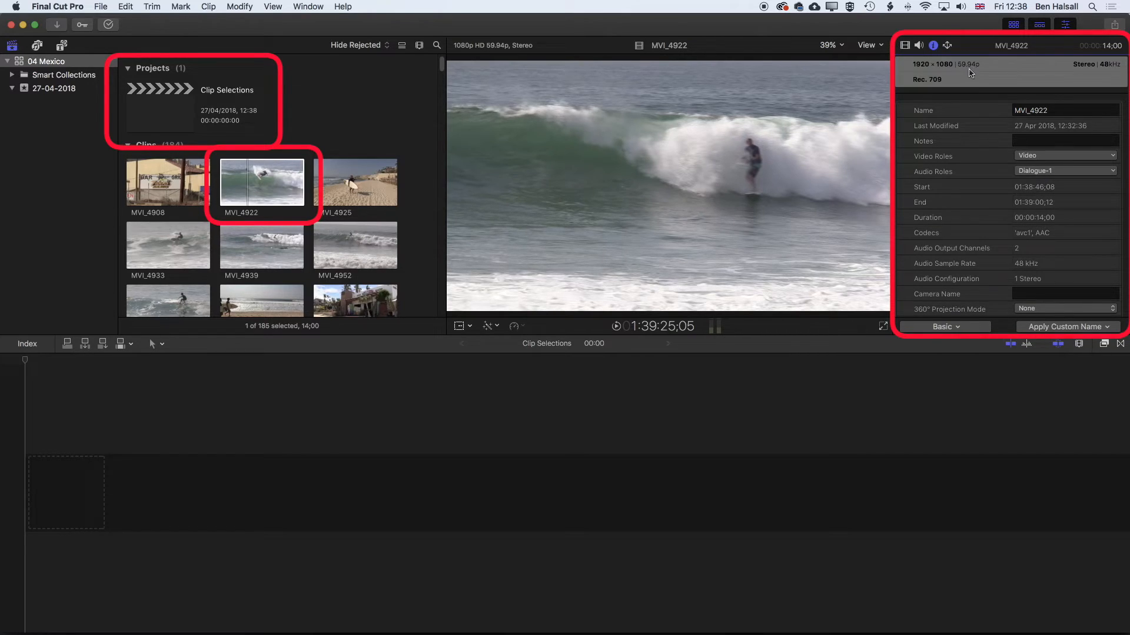
{"action": "mouse_move", "coordinate": [187, 212]}
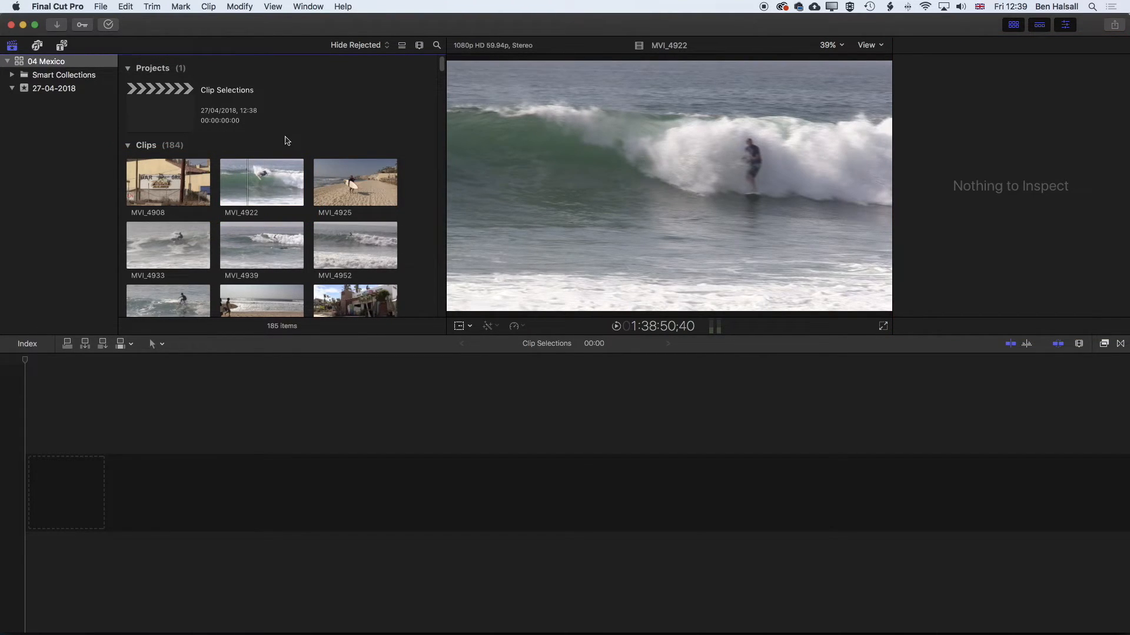
{"action": "mouse_move", "coordinate": [264, 178]}
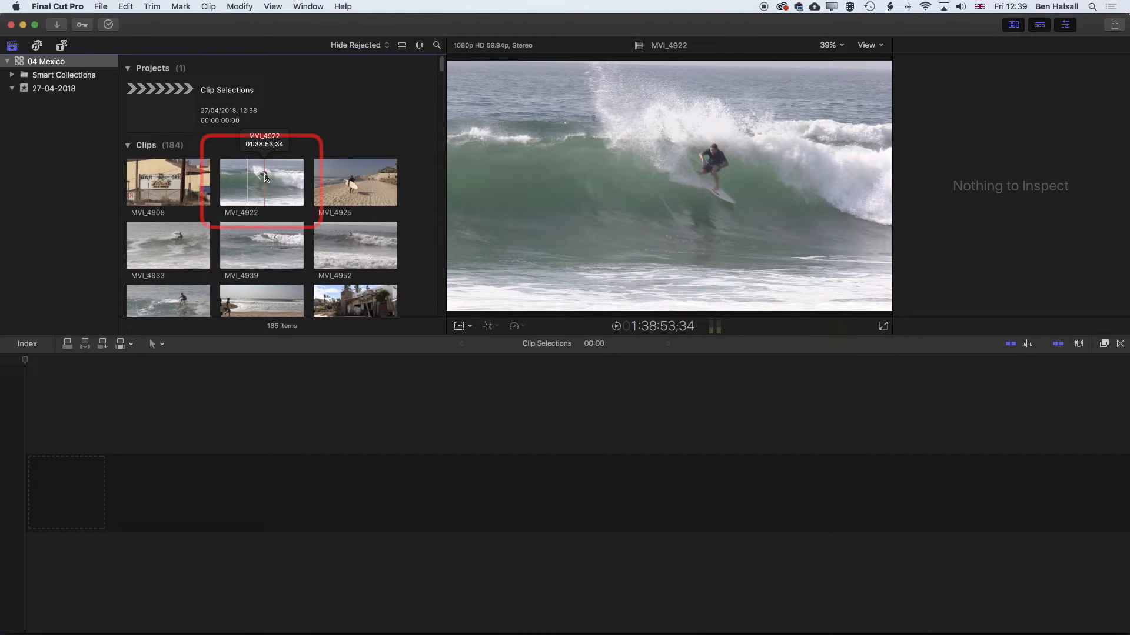
Place MVI_4922 at the start of the timeline with MVI_4939 following it
{"action": "left_click", "coordinate": [261, 180]}
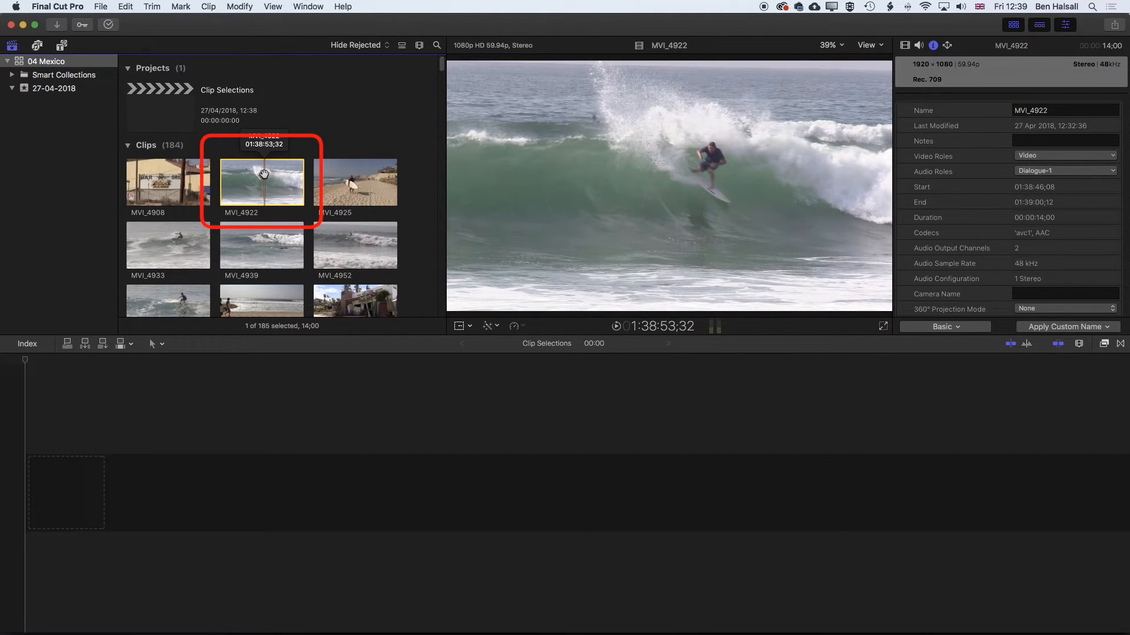
{"action": "left_click_drag", "start_coordinate": [261, 180], "coordinate": [72, 493]}
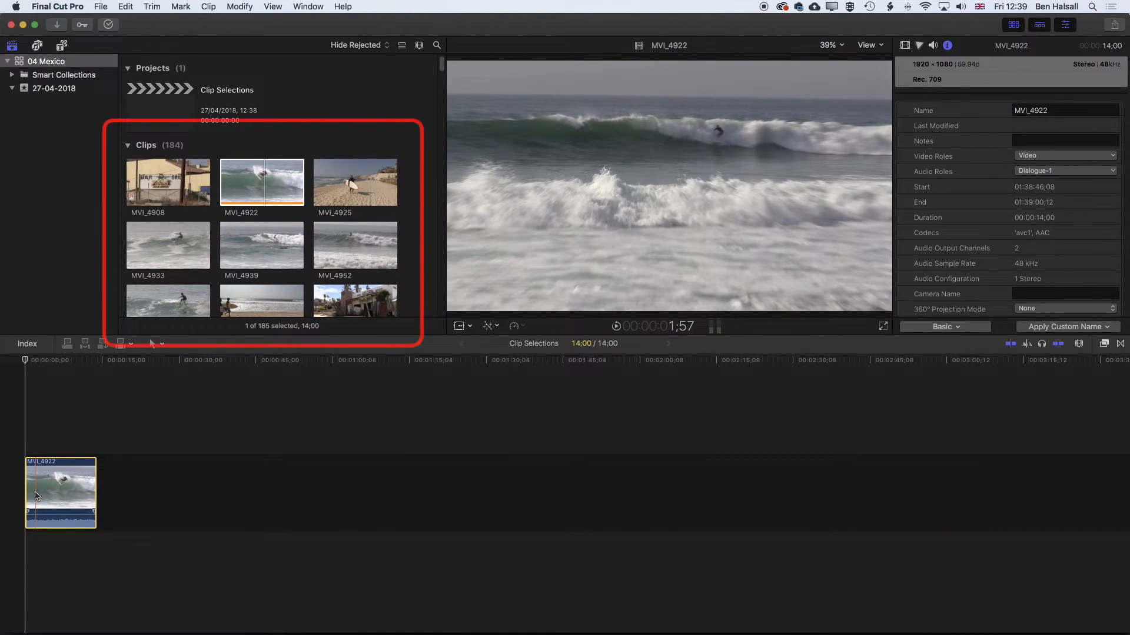
{"action": "mouse_move", "coordinate": [330, 180]}
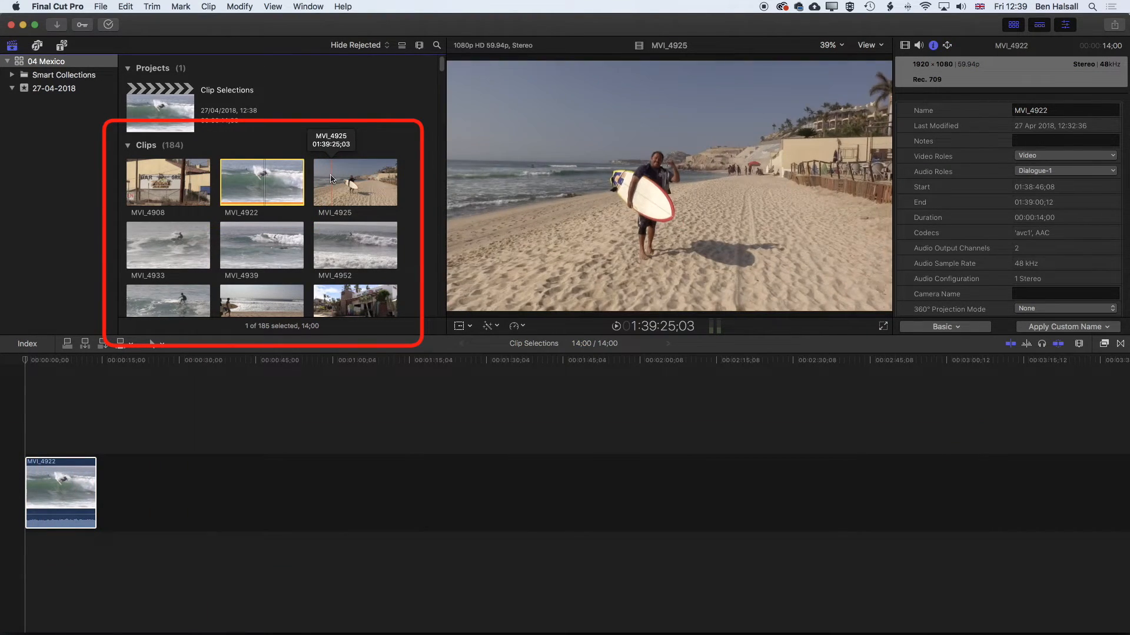
{"action": "mouse_move", "coordinate": [363, 186]}
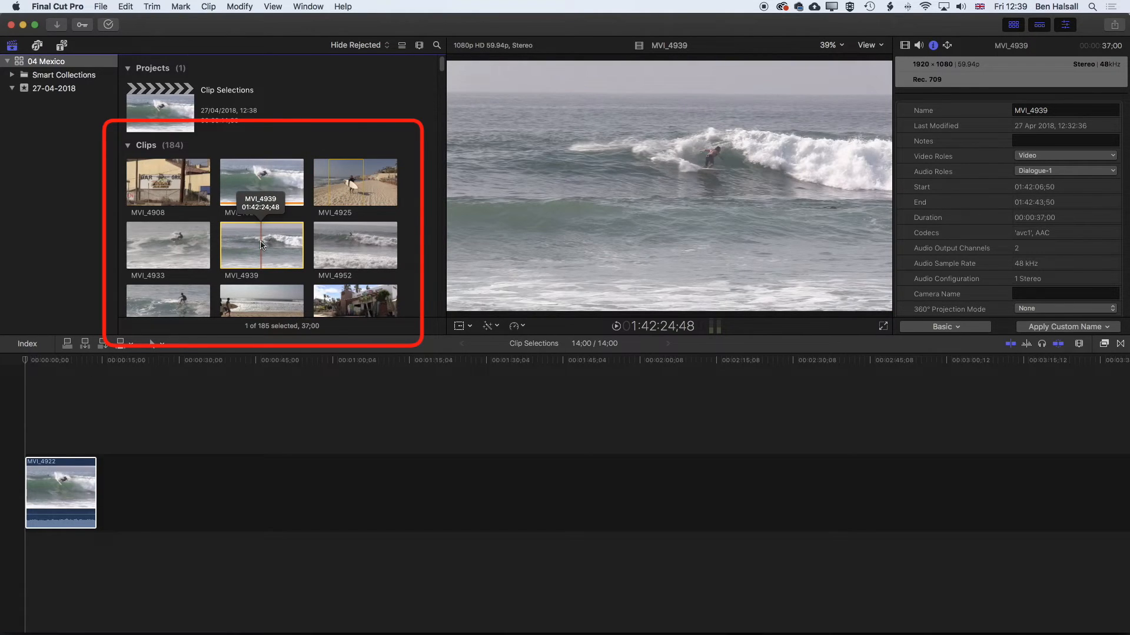
{"action": "left_click_drag", "start_coordinate": [261, 245], "coordinate": [210, 483]}
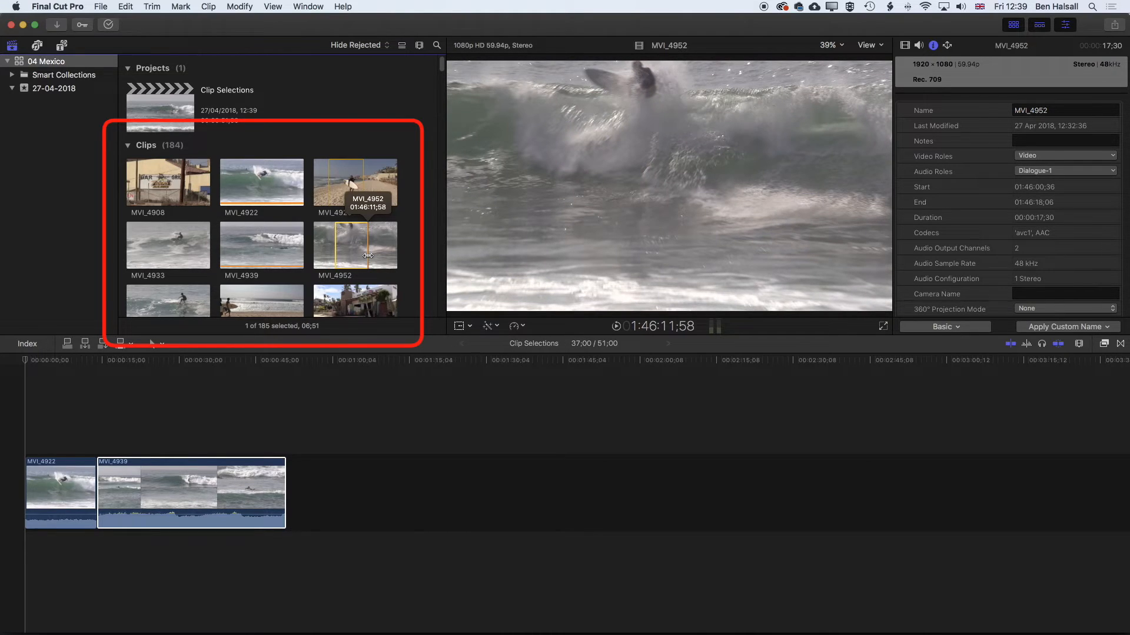
{"action": "mouse_move", "coordinate": [407, 245]}
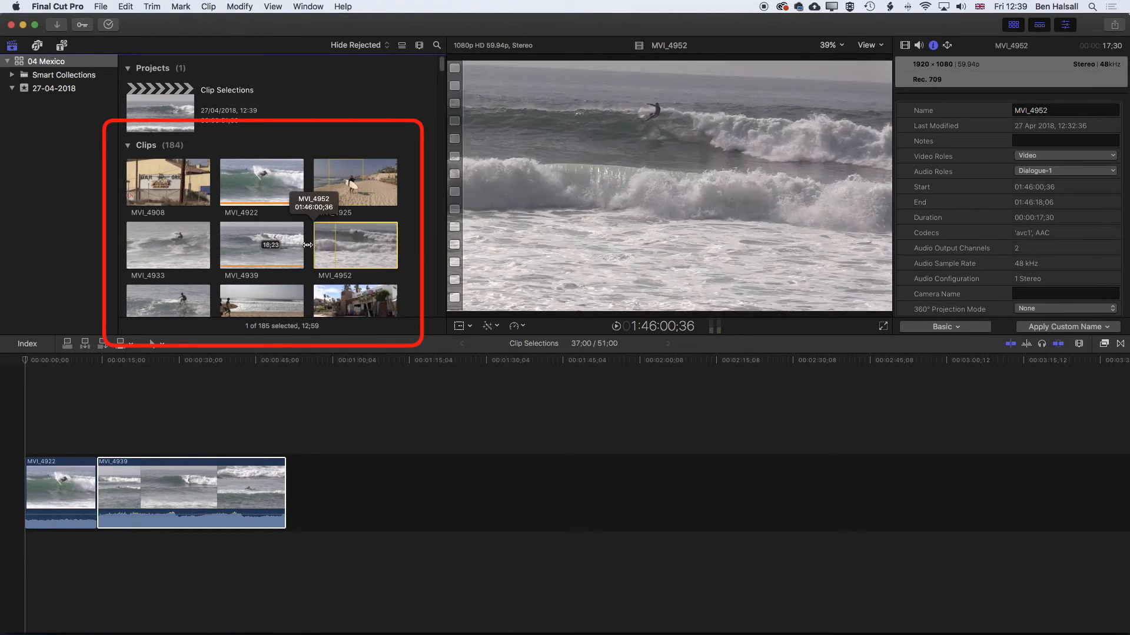
Drag a stretch of MVI_4952 into the timeline after MVI_4939
{"action": "left_click_drag", "start_coordinate": [355, 245], "coordinate": [336, 479]}
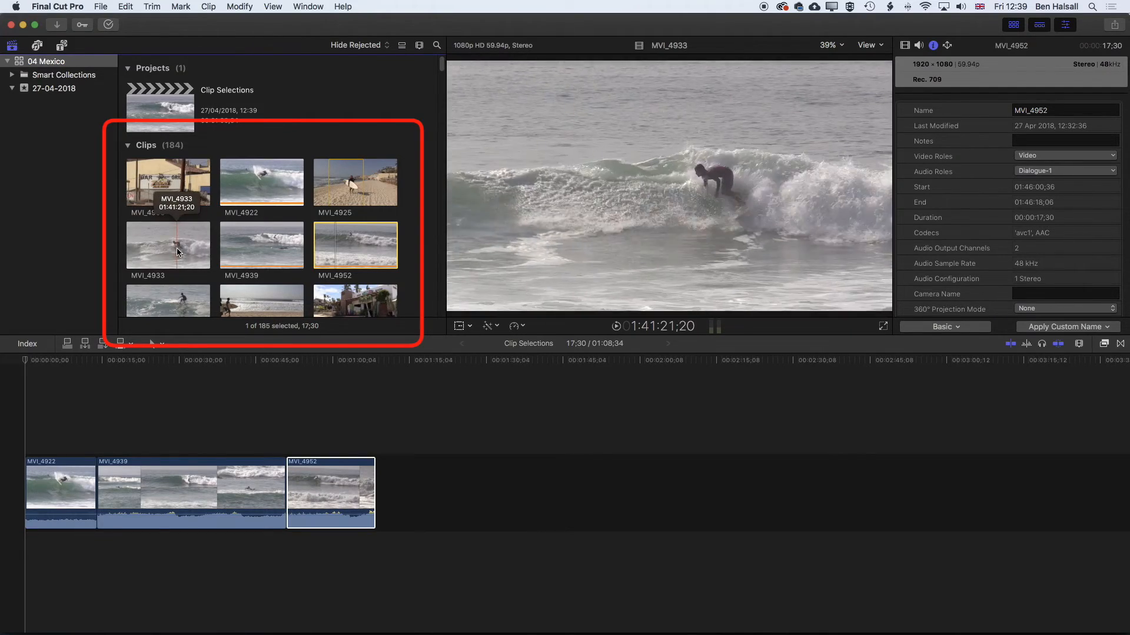
{"action": "mouse_move", "coordinate": [152, 245]}
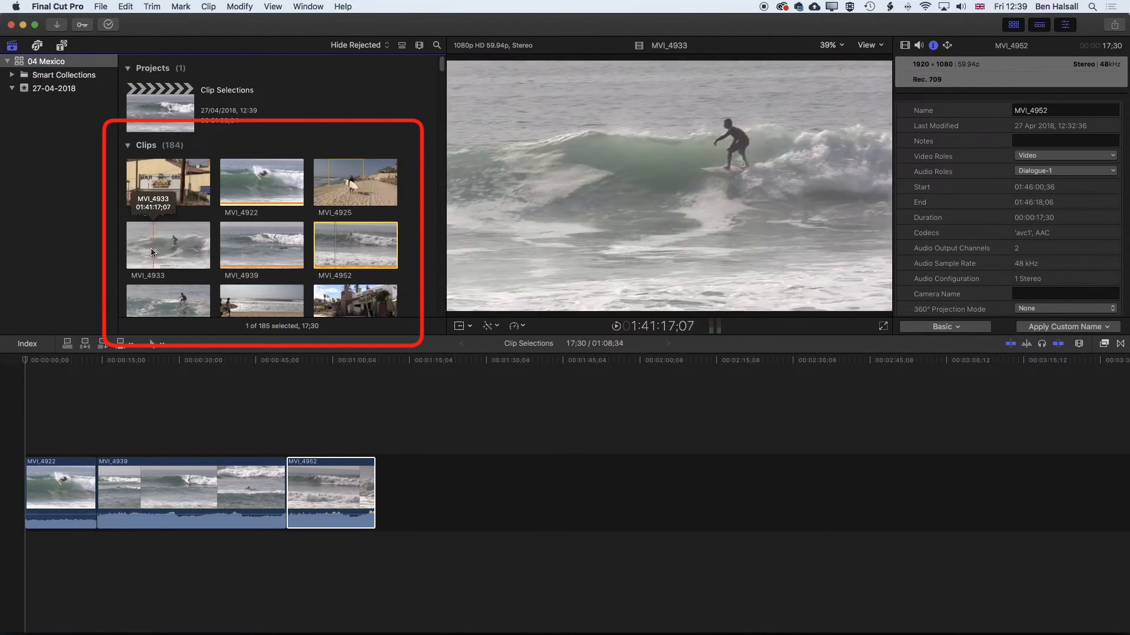
{"action": "mouse_move", "coordinate": [157, 245]}
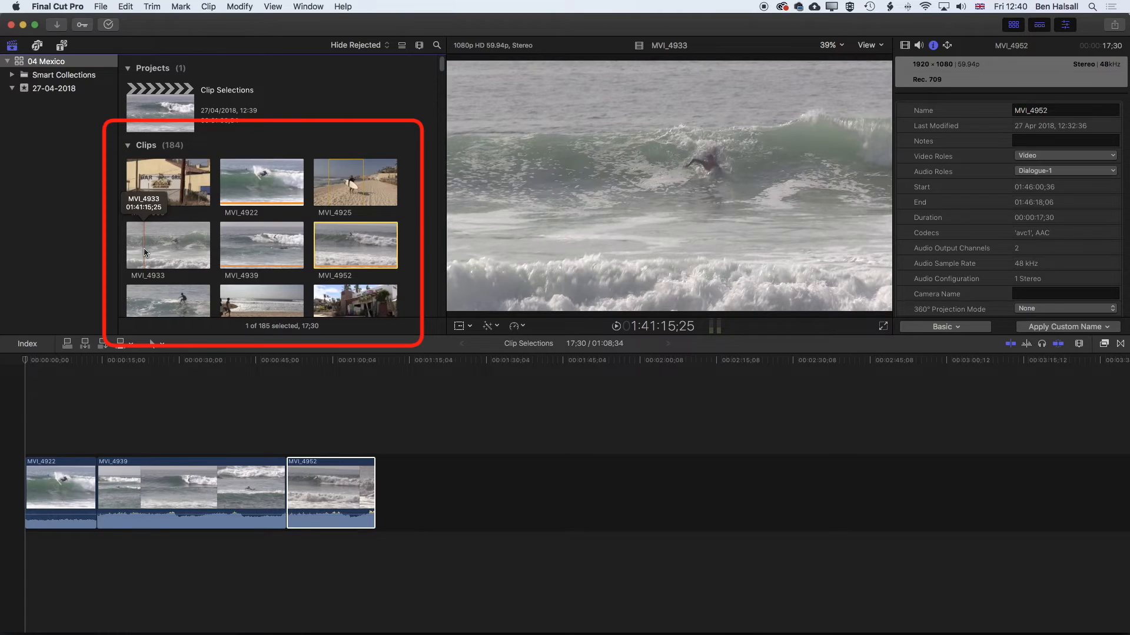
{"action": "mouse_move", "coordinate": [173, 245]}
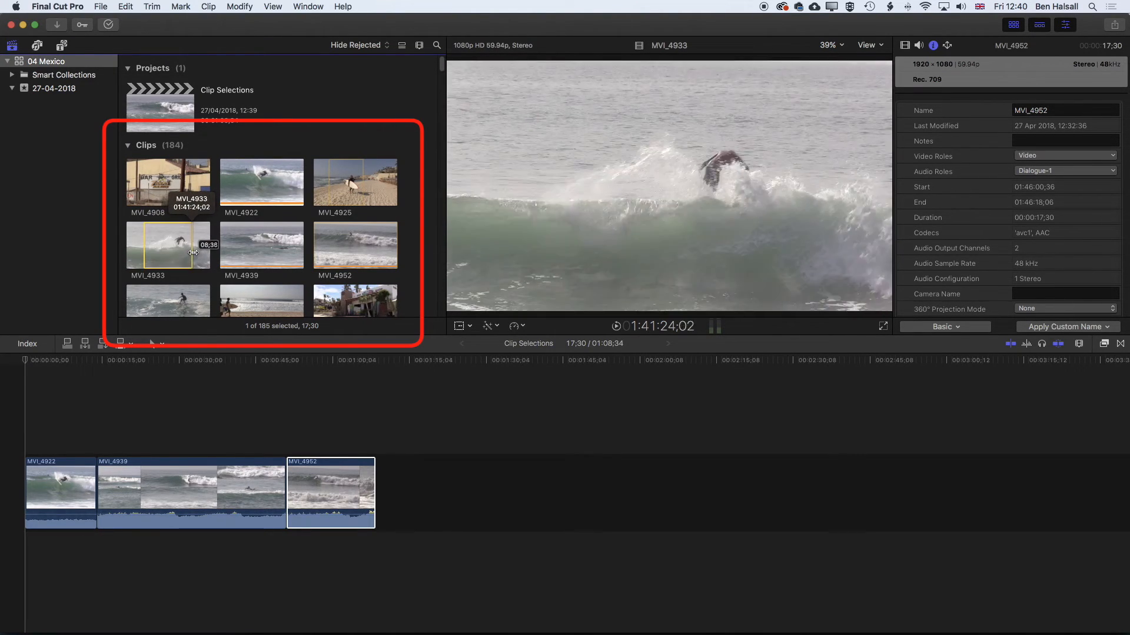
{"action": "mouse_move", "coordinate": [194, 256]}
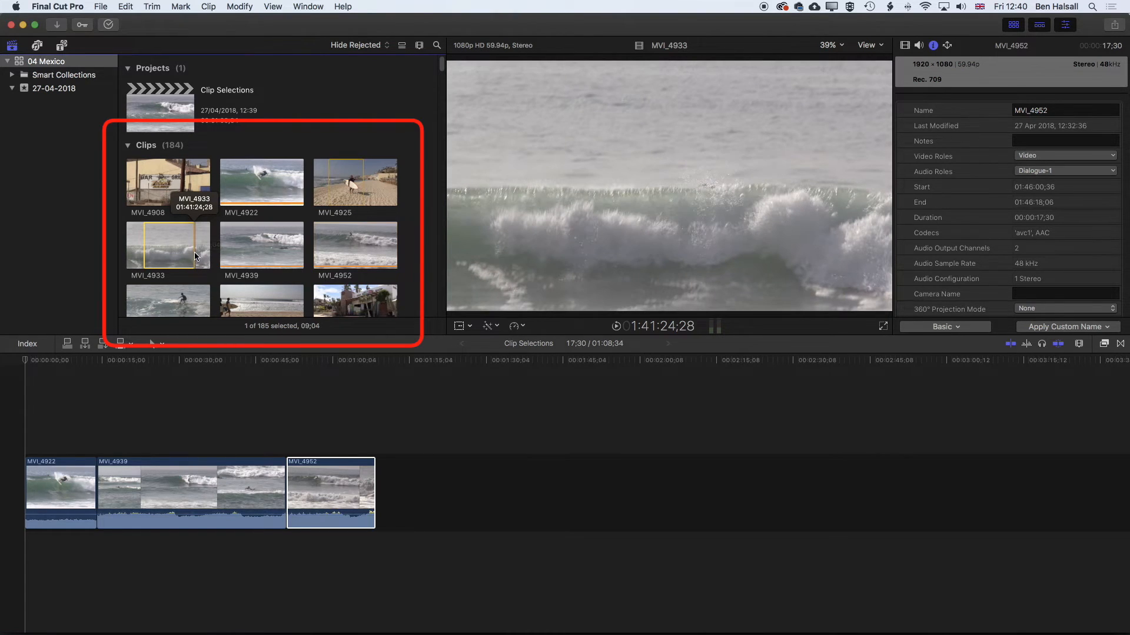
{"action": "mouse_move", "coordinate": [176, 241]}
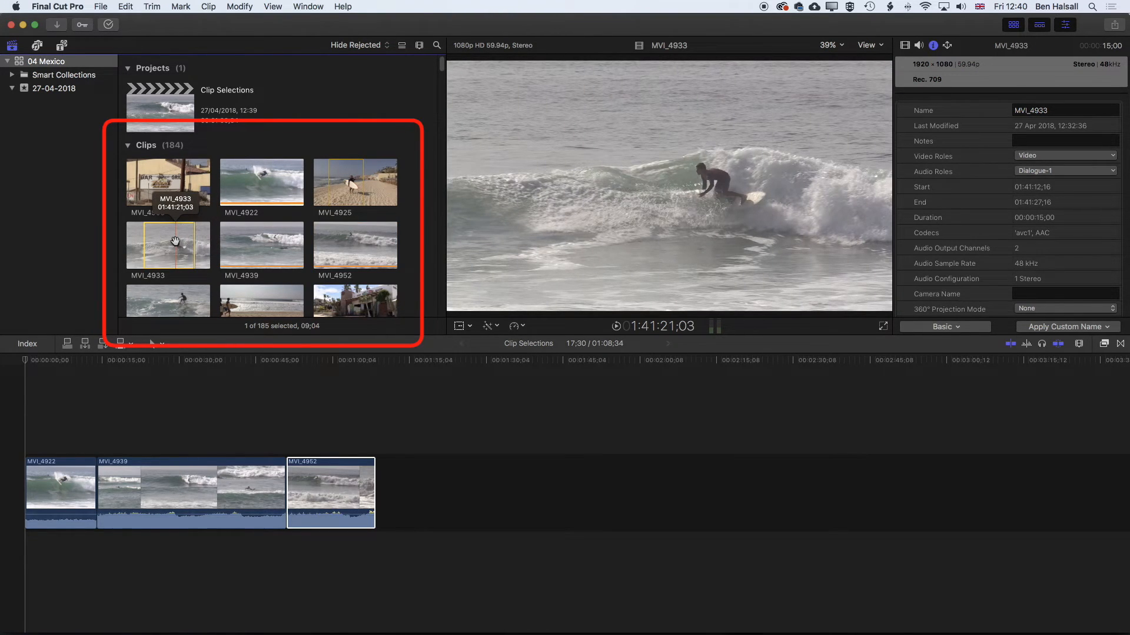
{"action": "mouse_move", "coordinate": [194, 243]}
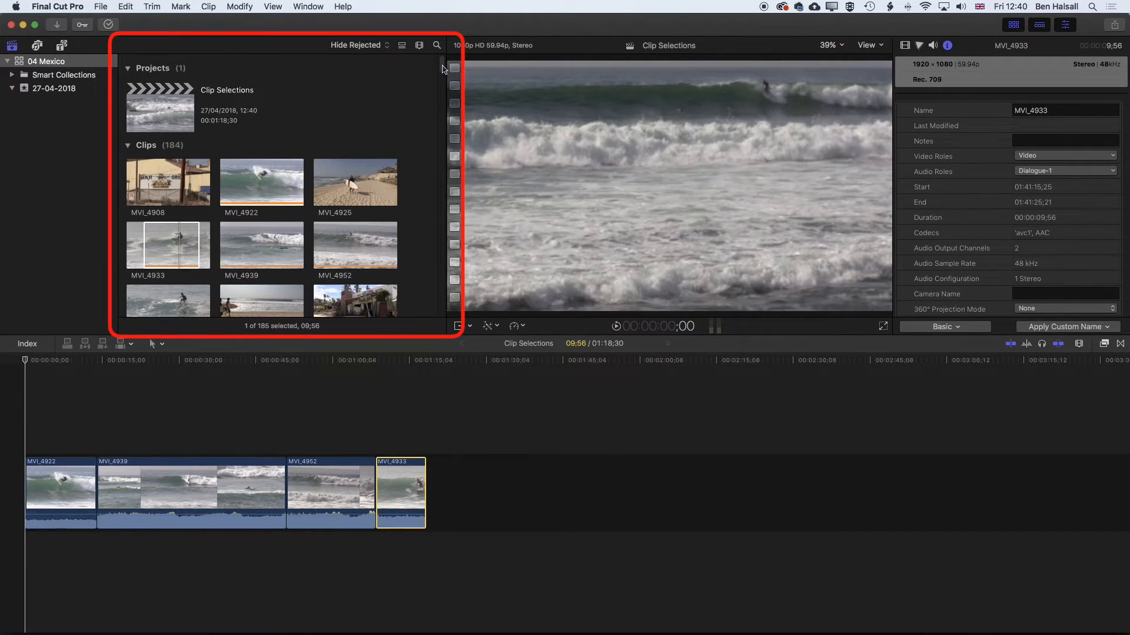
{"action": "scroll", "scroll_direction": "down", "scroll_amount": 3}
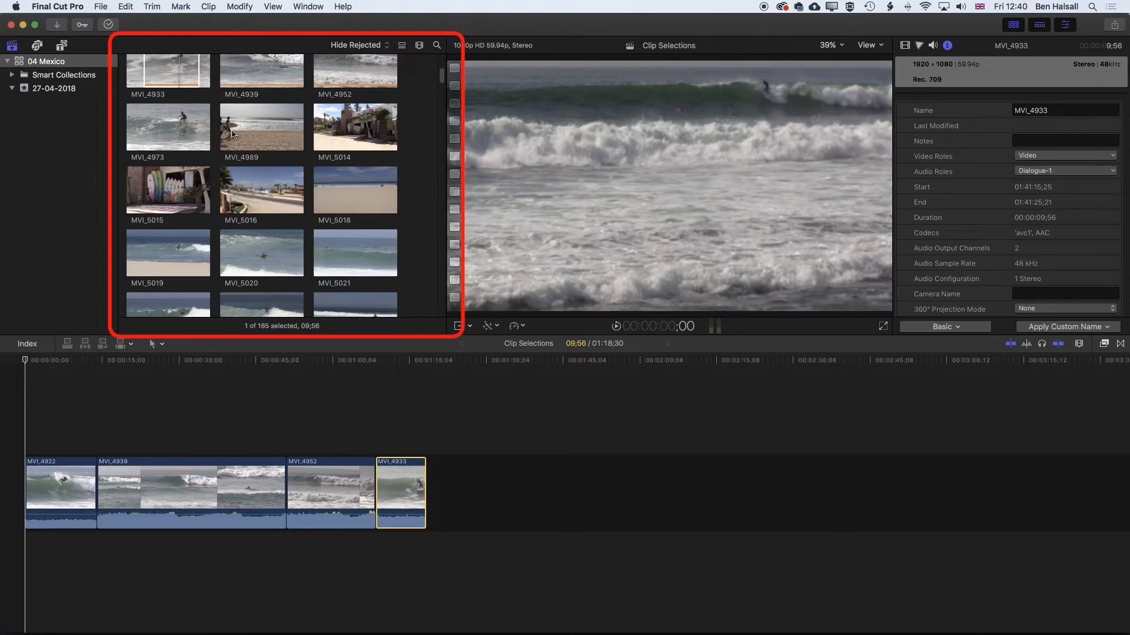
{"action": "mouse_move", "coordinate": [261, 127]}
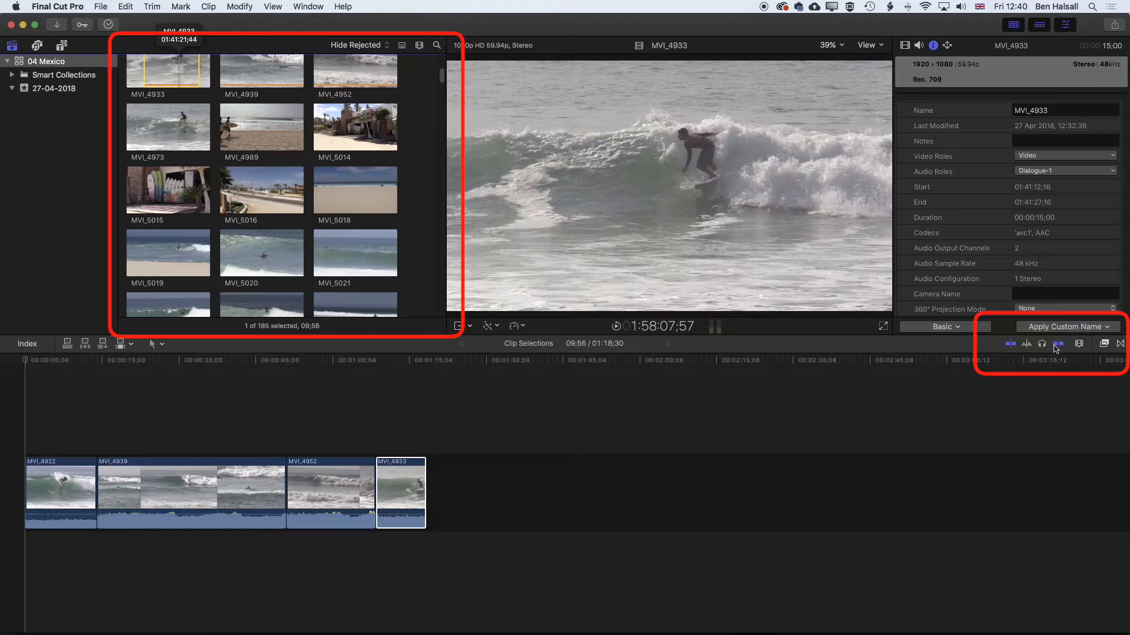
{"action": "mouse_move", "coordinate": [1010, 343]}
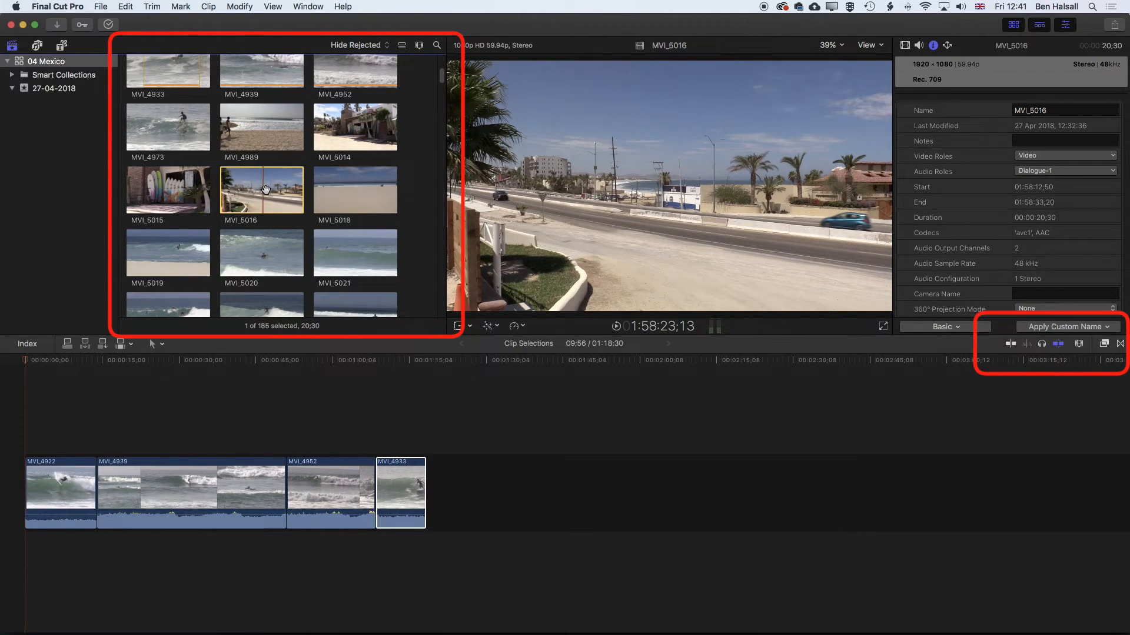
{"action": "mouse_move", "coordinate": [844, 331]}
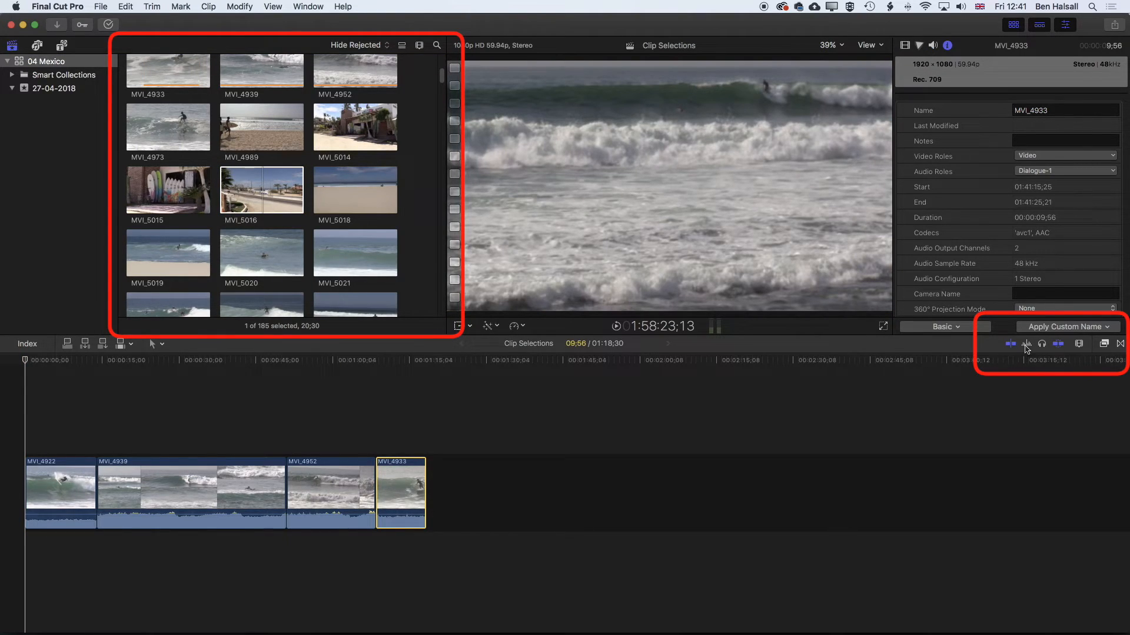
{"action": "mouse_move", "coordinate": [1026, 343]}
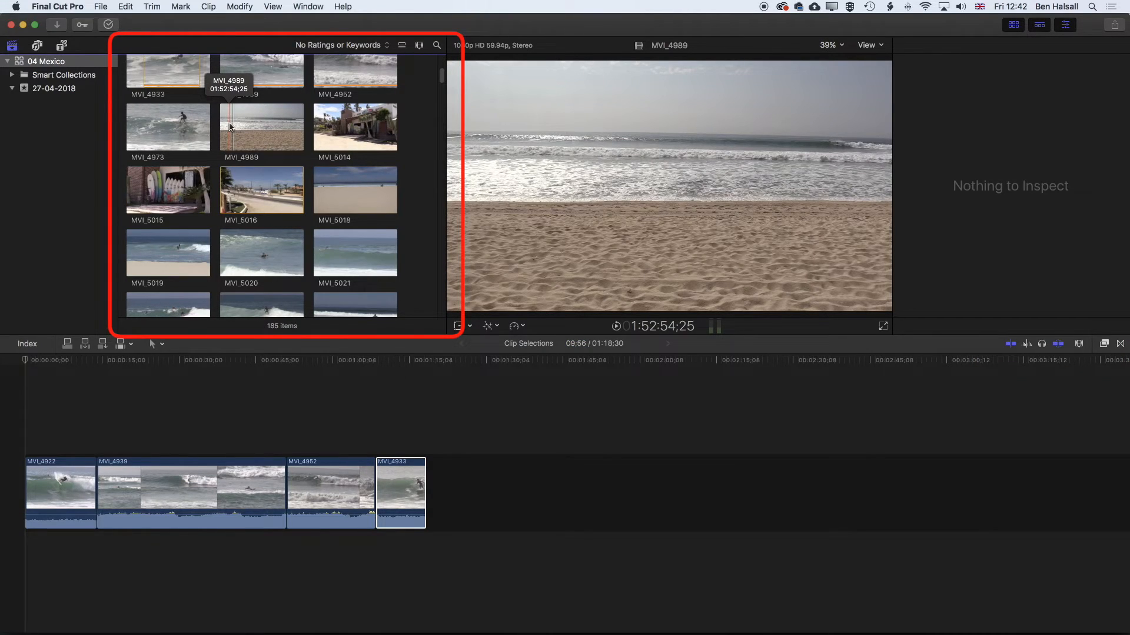
{"action": "mouse_move", "coordinate": [229, 127]}
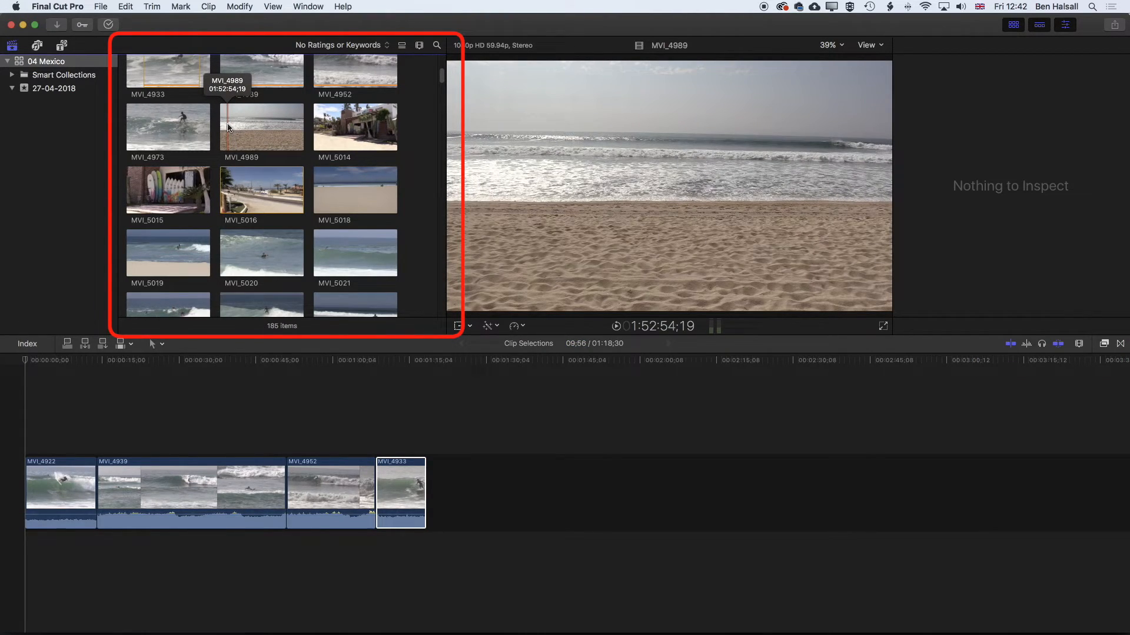
{"action": "mouse_move", "coordinate": [261, 126]}
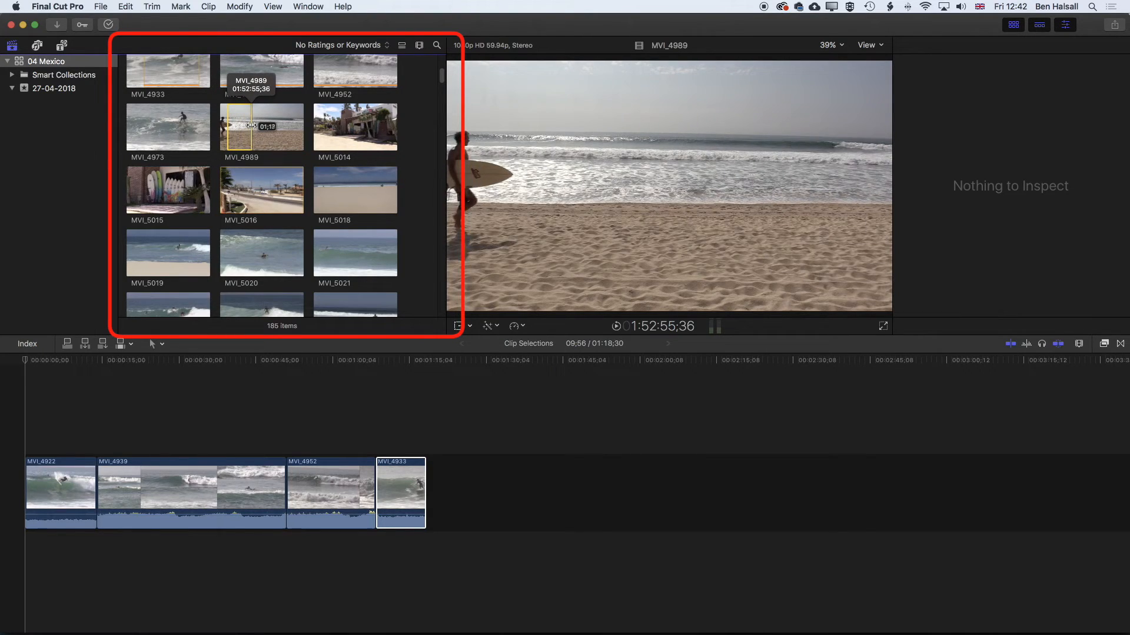
{"action": "mouse_move", "coordinate": [261, 125]}
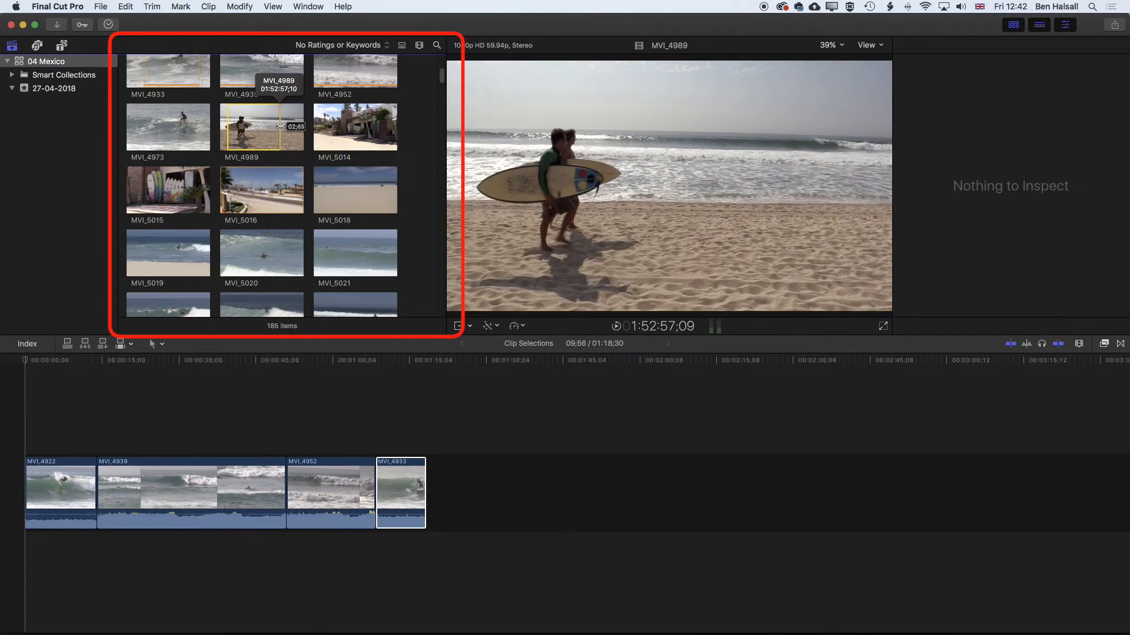
Mark a range within the MVI_4989 clip in the browser
{"action": "left_click", "coordinate": [261, 127]}
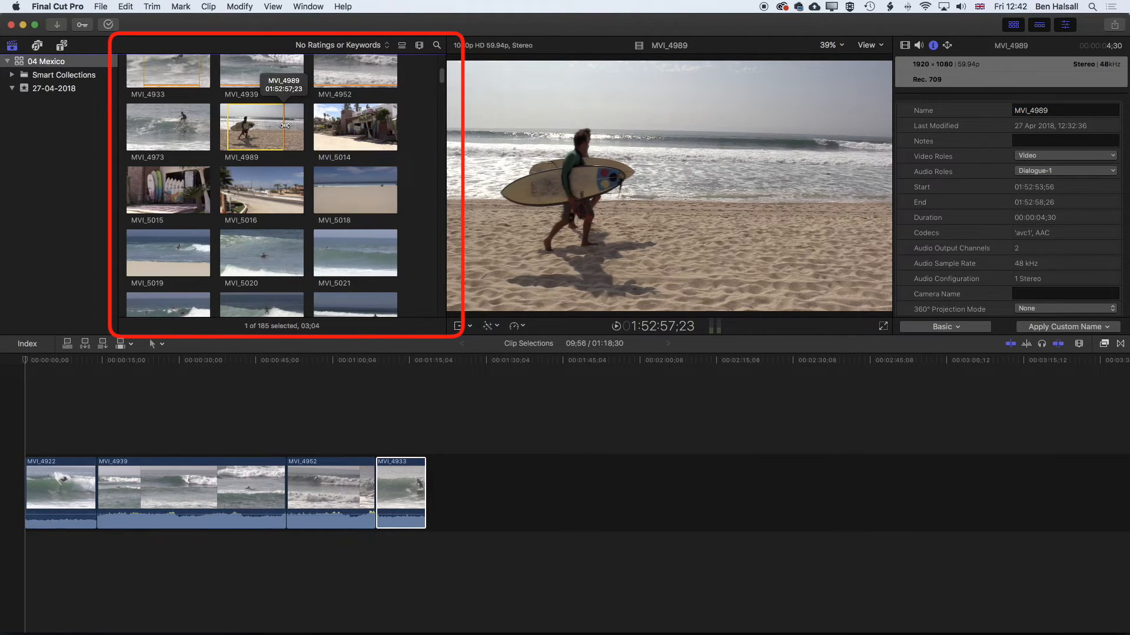
{"action": "mouse_move", "coordinate": [278, 126]}
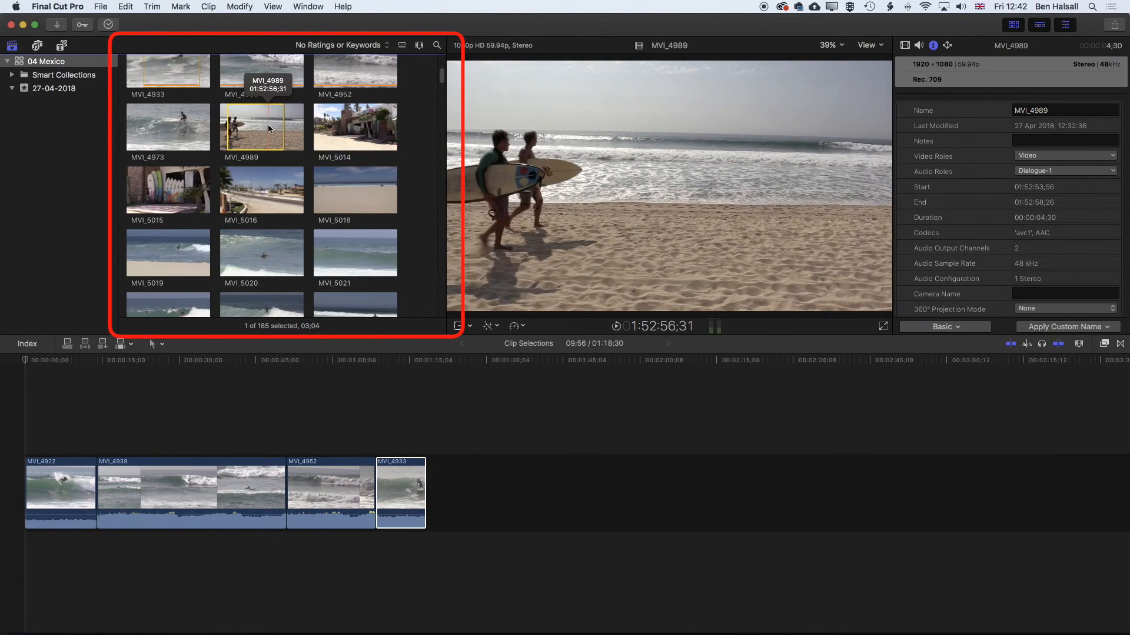
{"action": "mouse_move", "coordinate": [261, 127]}
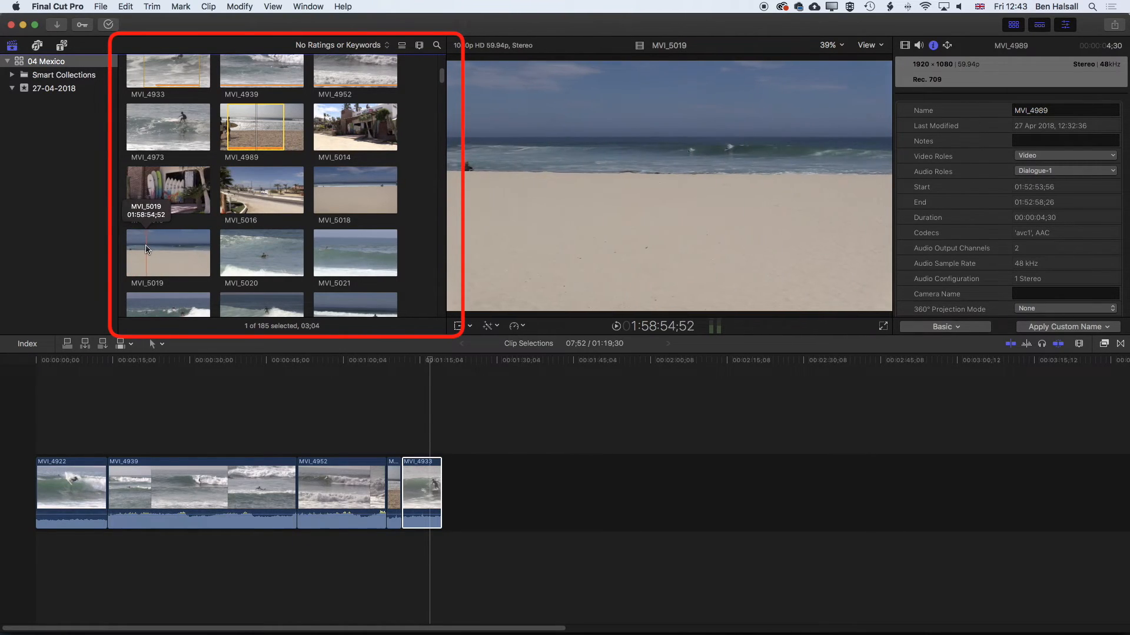
Set the in point of the MVI_5019 selection with I
{"action": "key", "text": "i"}
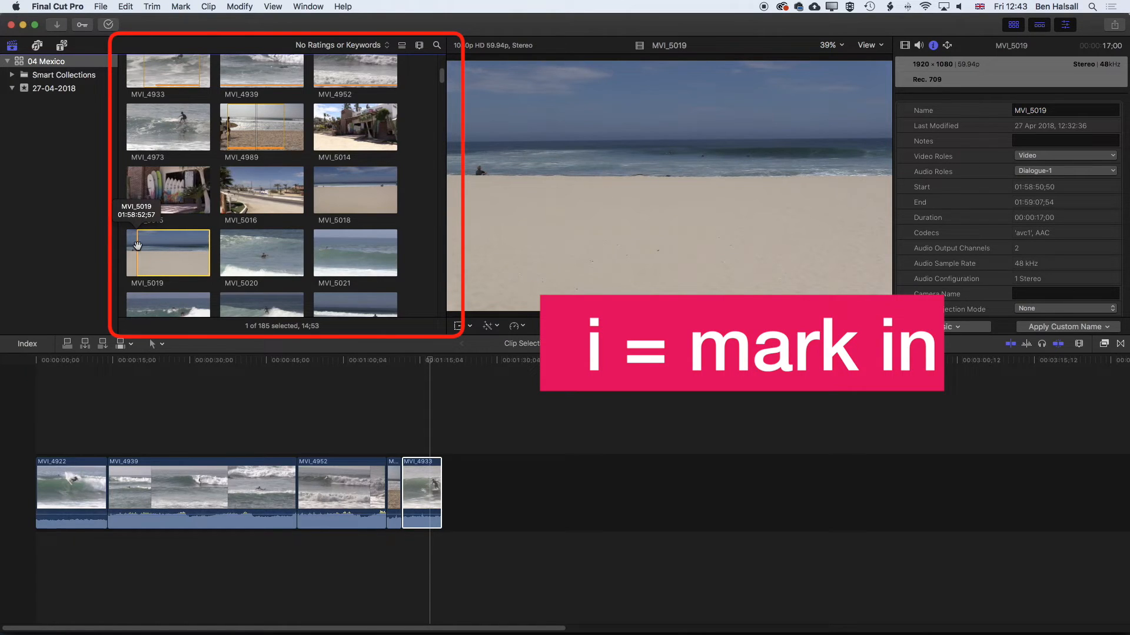
{"action": "mouse_move", "coordinate": [165, 251]}
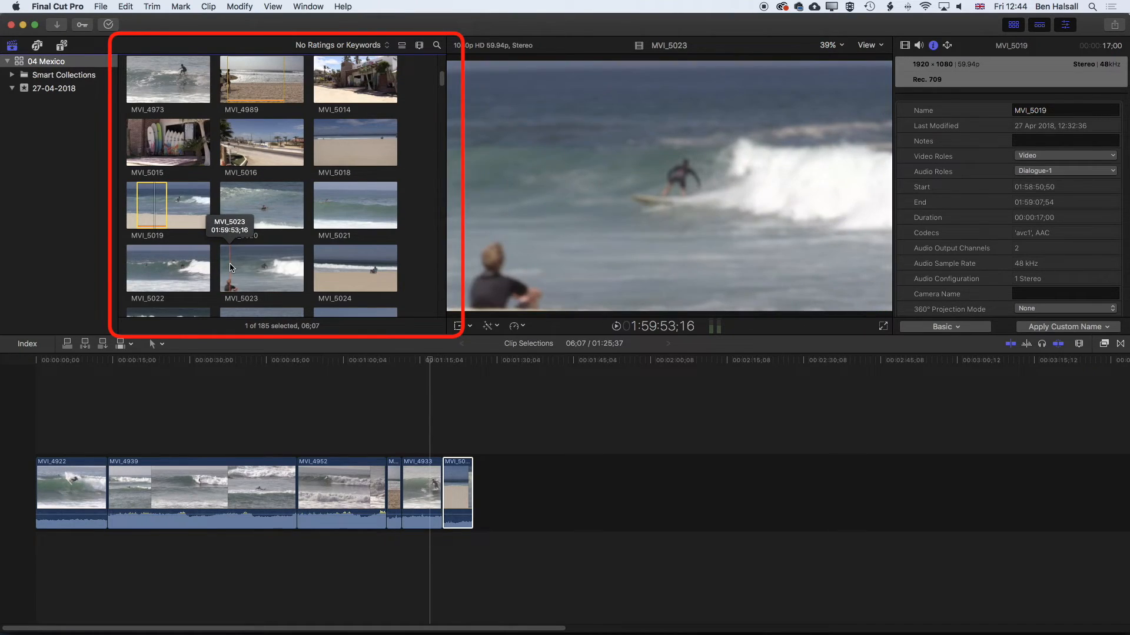
{"action": "mouse_move", "coordinate": [153, 268]}
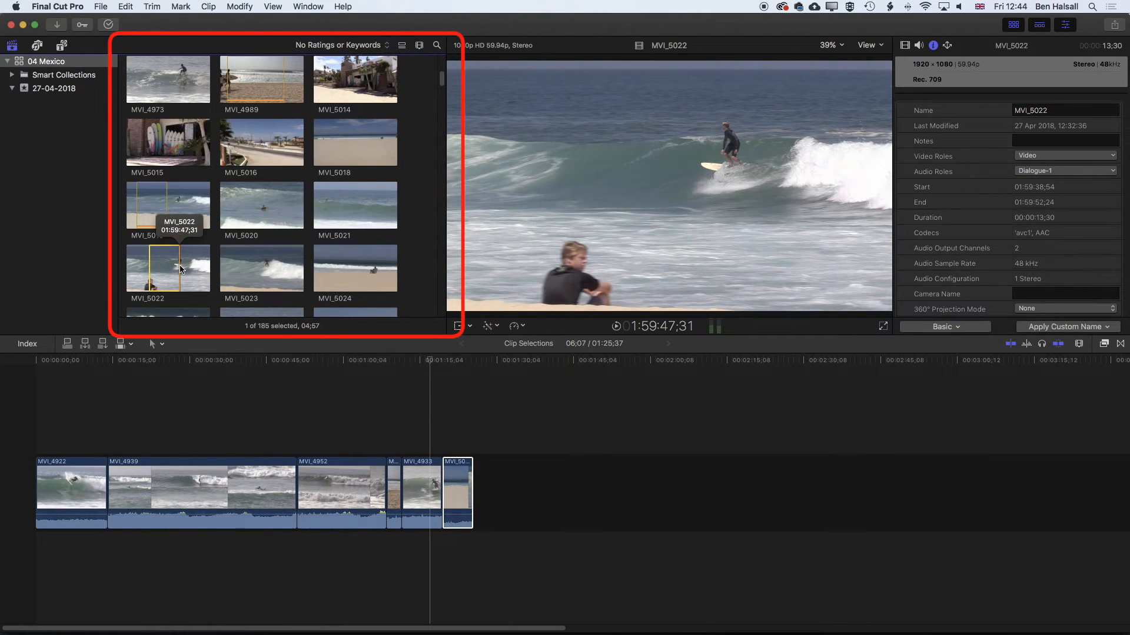
Select the whole MVI_5022 clip with X, then clear its marked range
{"action": "key", "text": "x"}
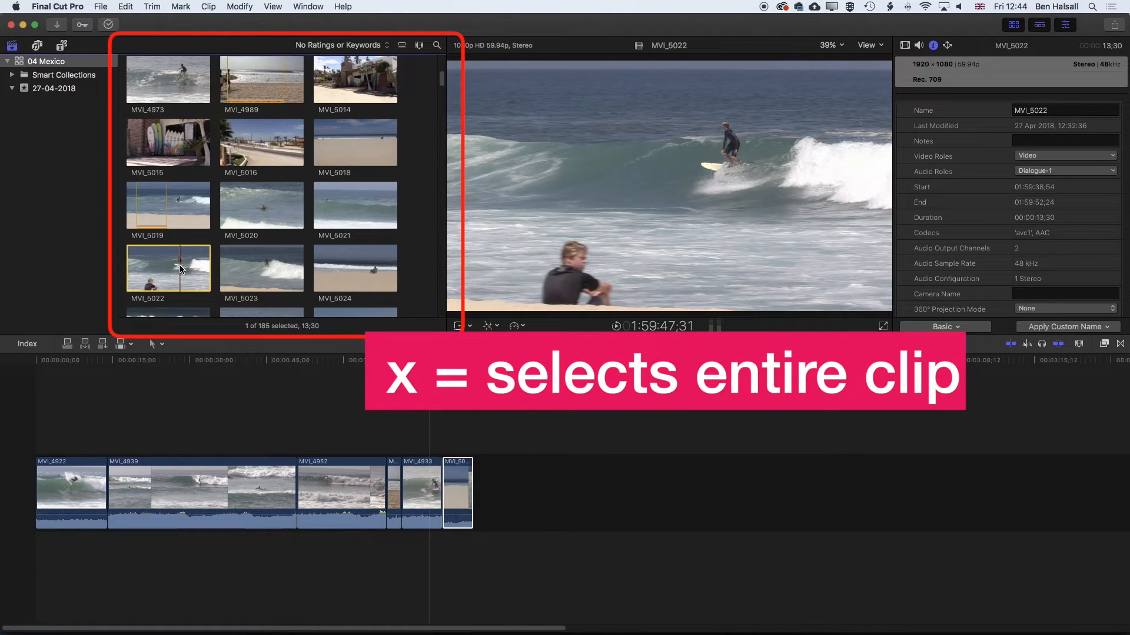
{"action": "mouse_move", "coordinate": [176, 265]}
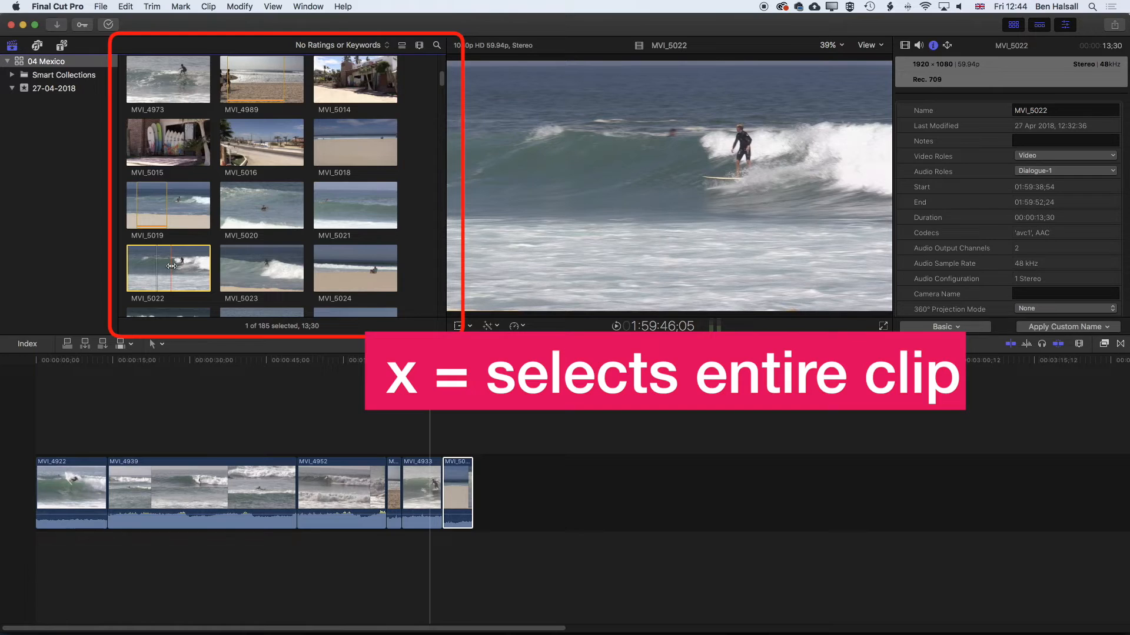
{"action": "key", "text": "alt+x"}
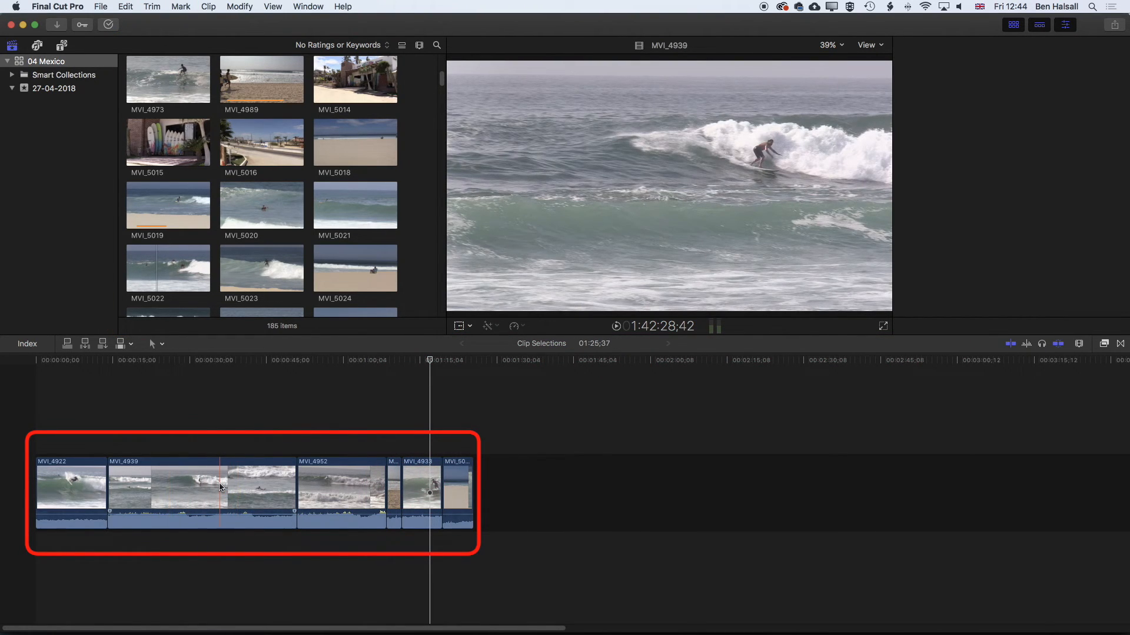
{"action": "left_click", "coordinate": [1066, 25]}
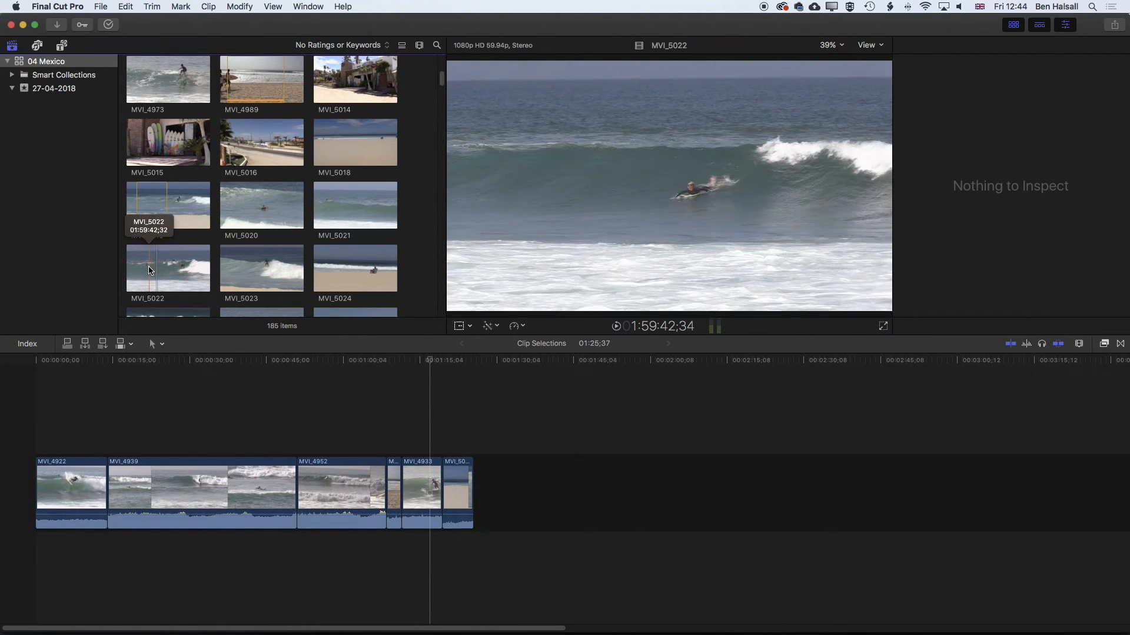
{"action": "mouse_move", "coordinate": [176, 268]}
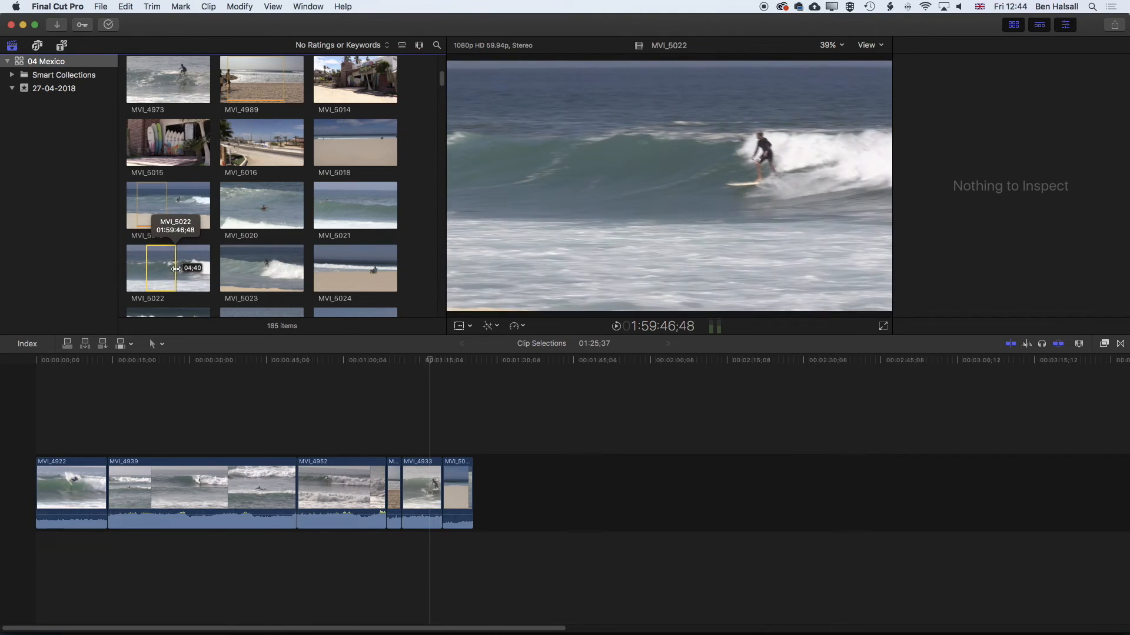
{"action": "mouse_move", "coordinate": [194, 268]}
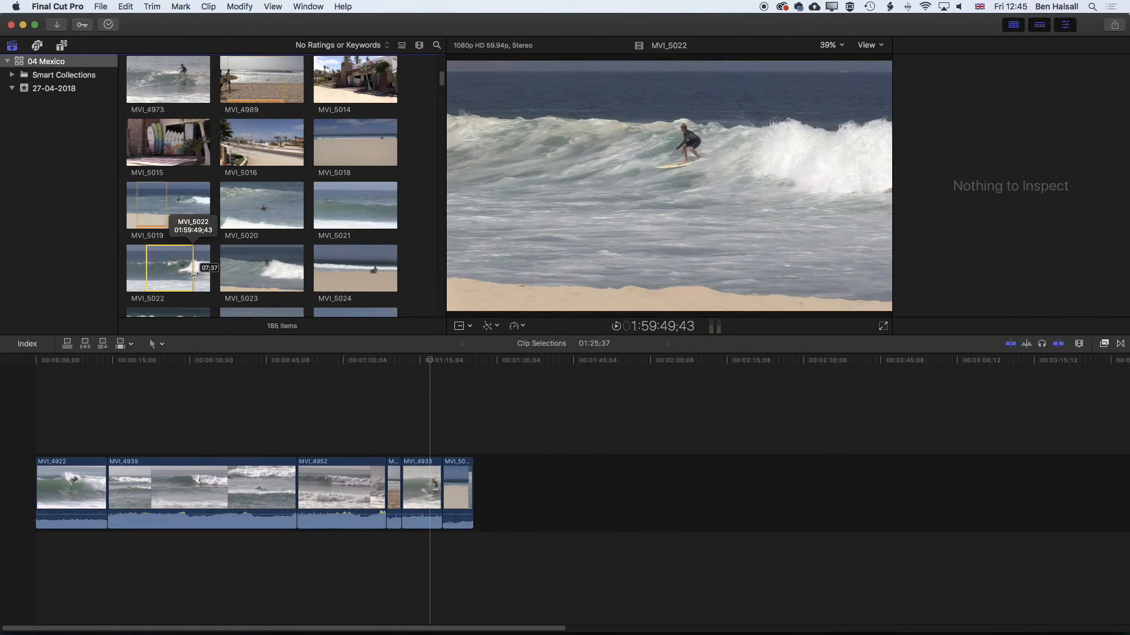
Select the marked range of MVI_5022 for appending to the timeline
{"action": "left_click", "coordinate": [492, 489]}
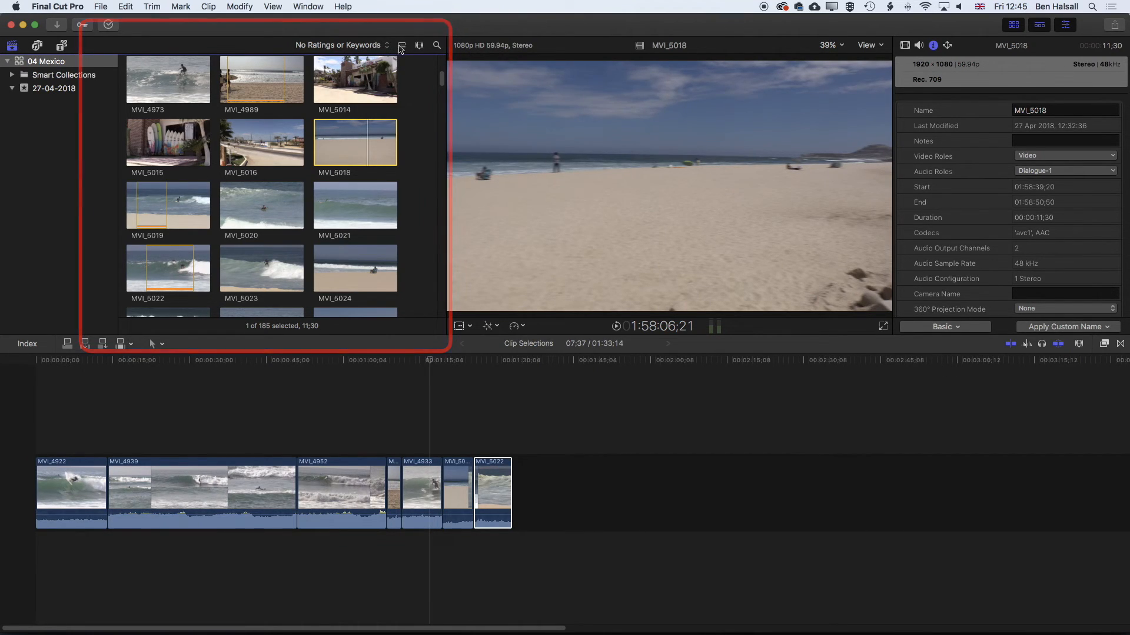
{"action": "mouse_move", "coordinate": [401, 45]}
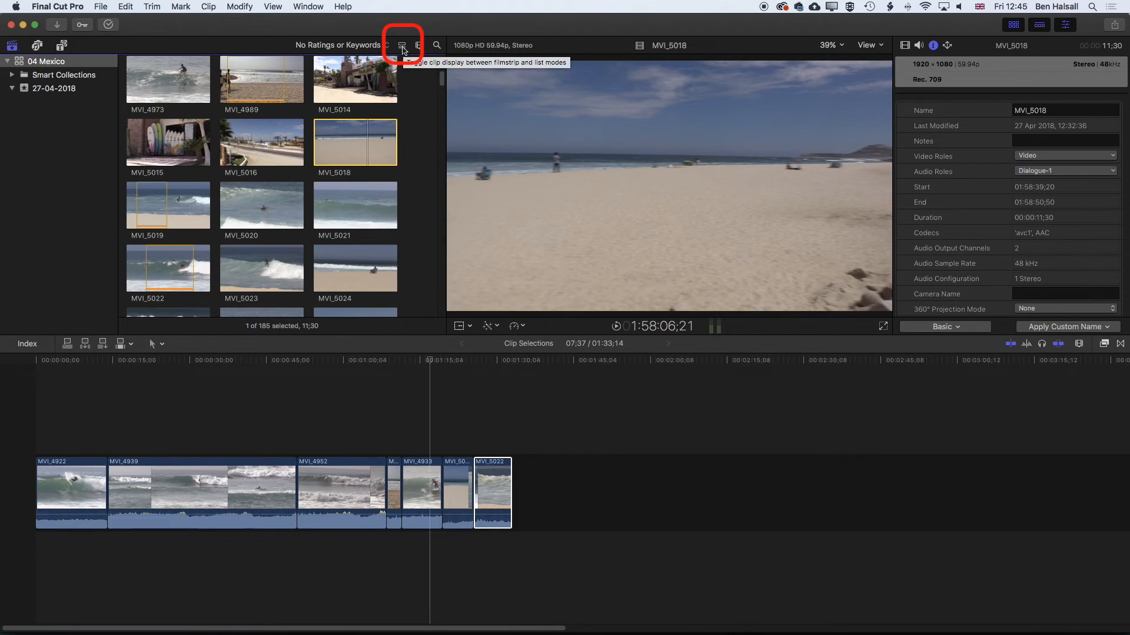
Show the browser as a list with start, end and duration columns and pick MVI_5024
{"action": "left_click", "coordinate": [401, 45]}
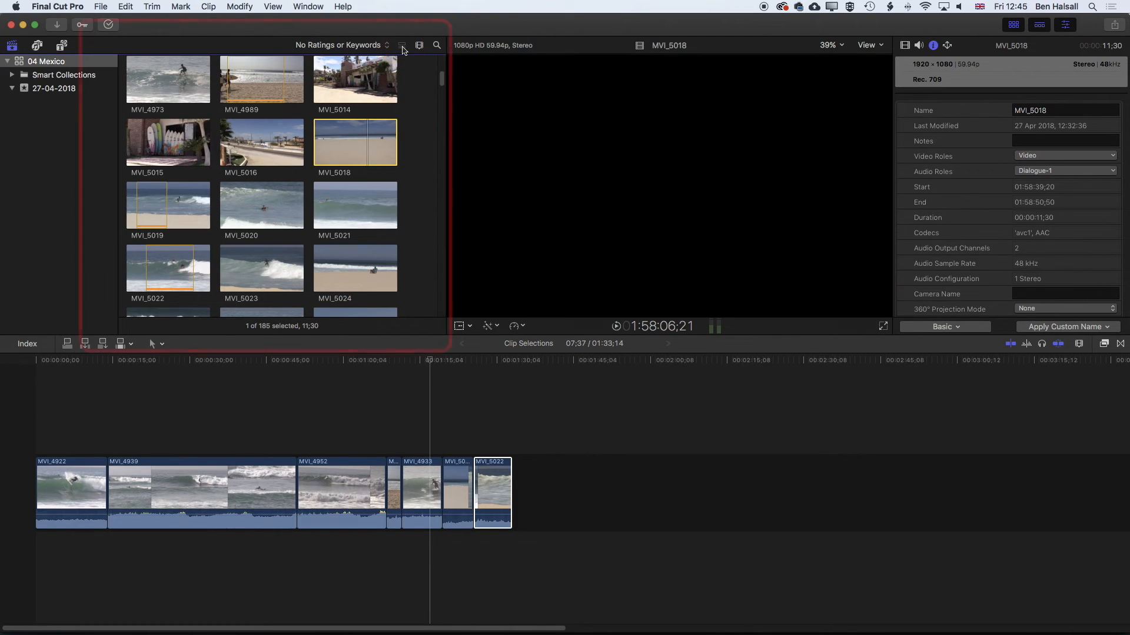
{"action": "left_click", "coordinate": [401, 45]}
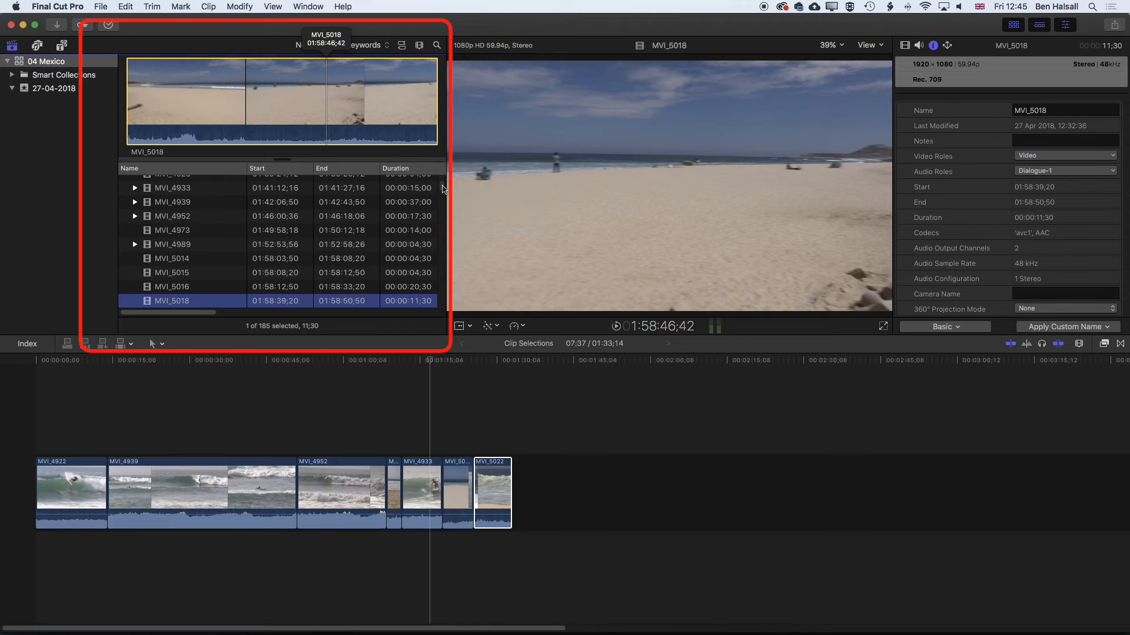
{"action": "scroll", "scroll_direction": "down", "scroll_amount": 3}
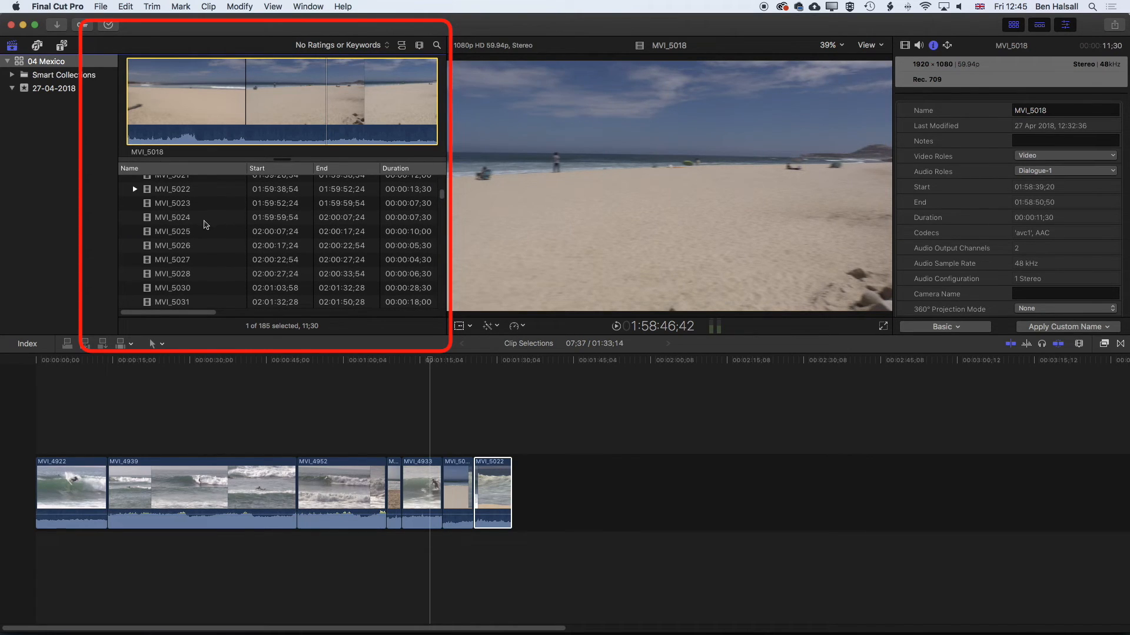
{"action": "left_click", "coordinate": [172, 216]}
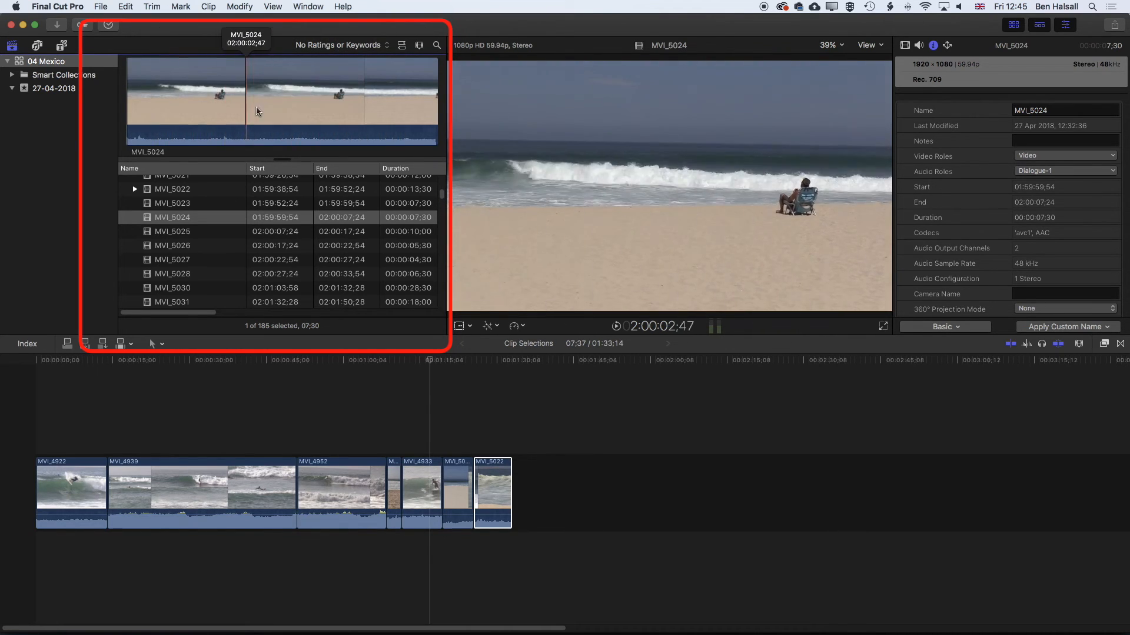
{"action": "mouse_move", "coordinate": [215, 107]}
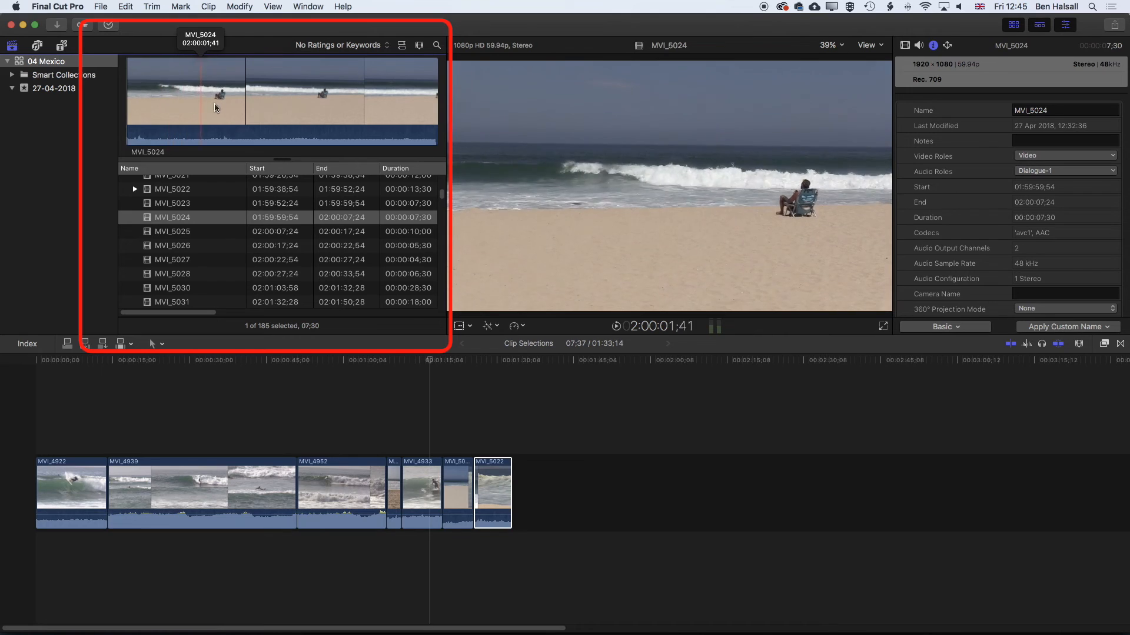
{"action": "mouse_move", "coordinate": [405, 99]}
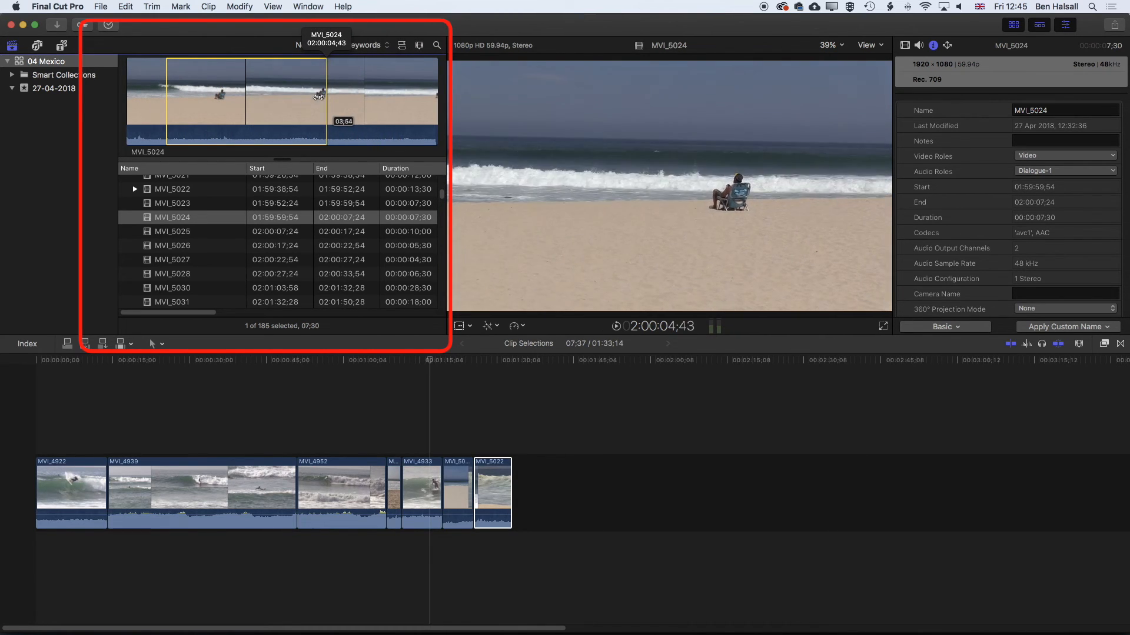
{"action": "mouse_move", "coordinate": [367, 97]}
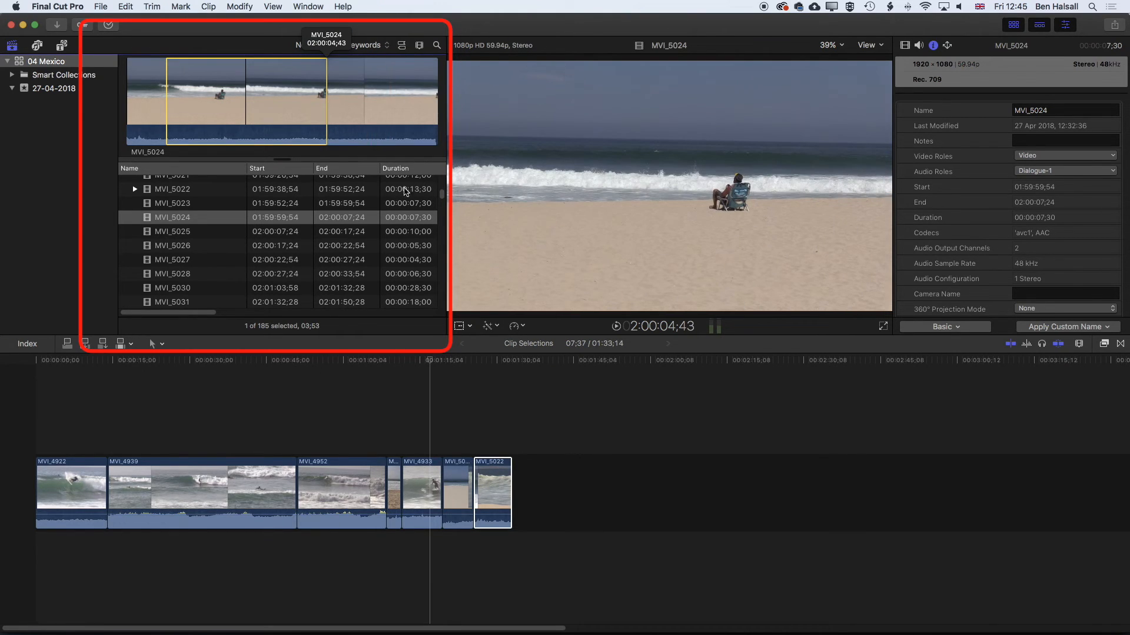
Scroll further down the clip list
{"action": "scroll", "scroll_direction": "down", "scroll_amount": 3}
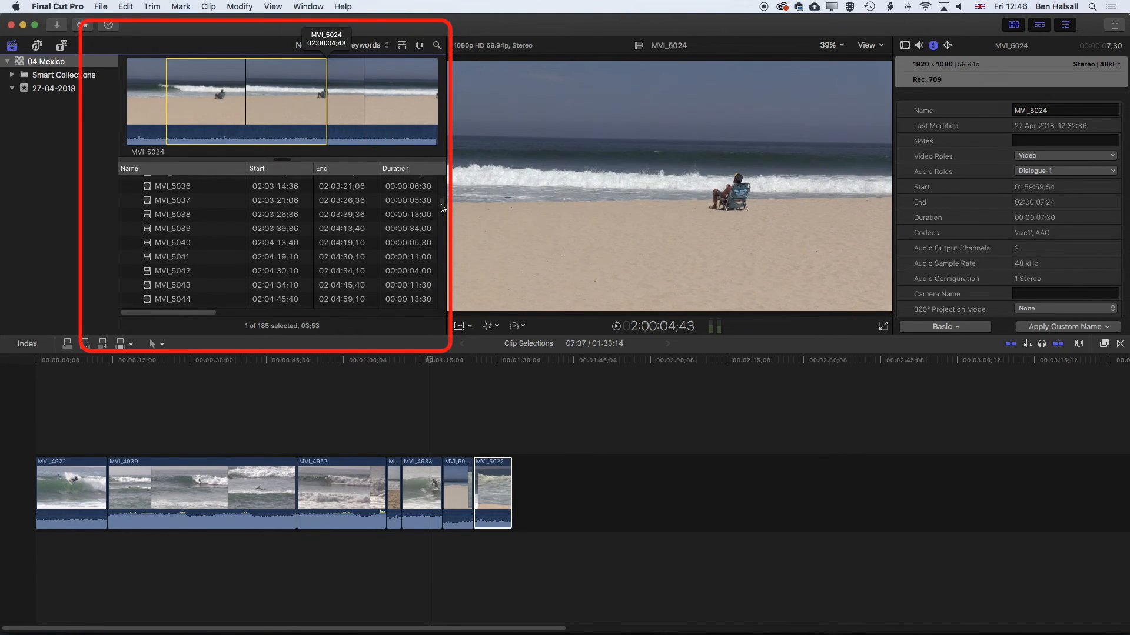
{"action": "scroll", "scroll_direction": "down", "scroll_amount": 3}
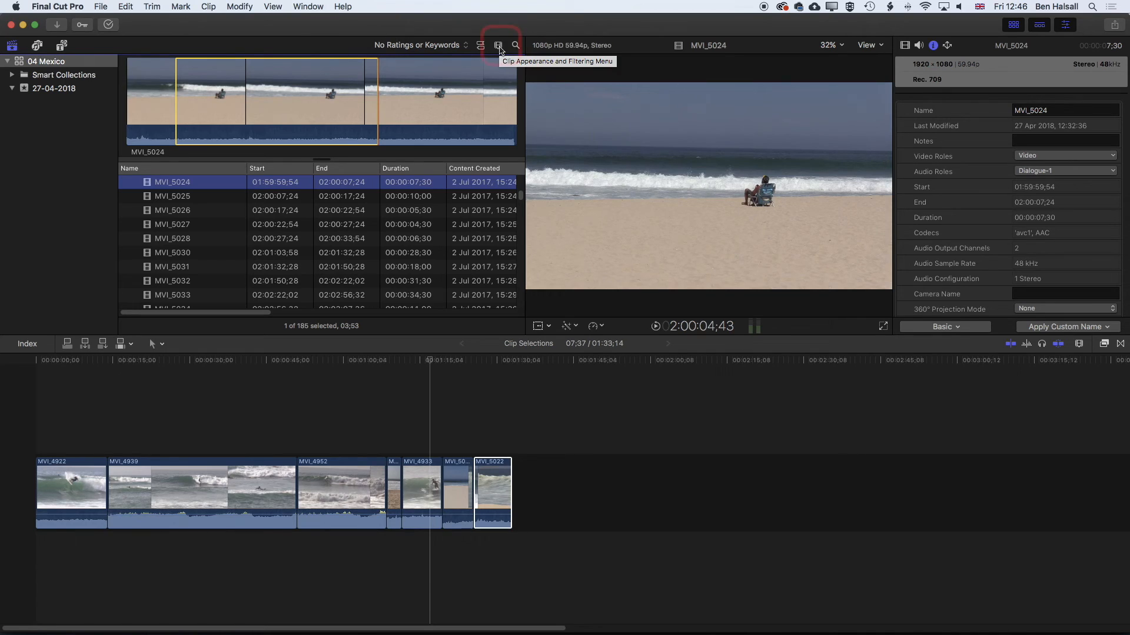
Return the browser to thumbnail view and resize the clip thumbnails via Clip Appearance
{"action": "left_click", "coordinate": [497, 45]}
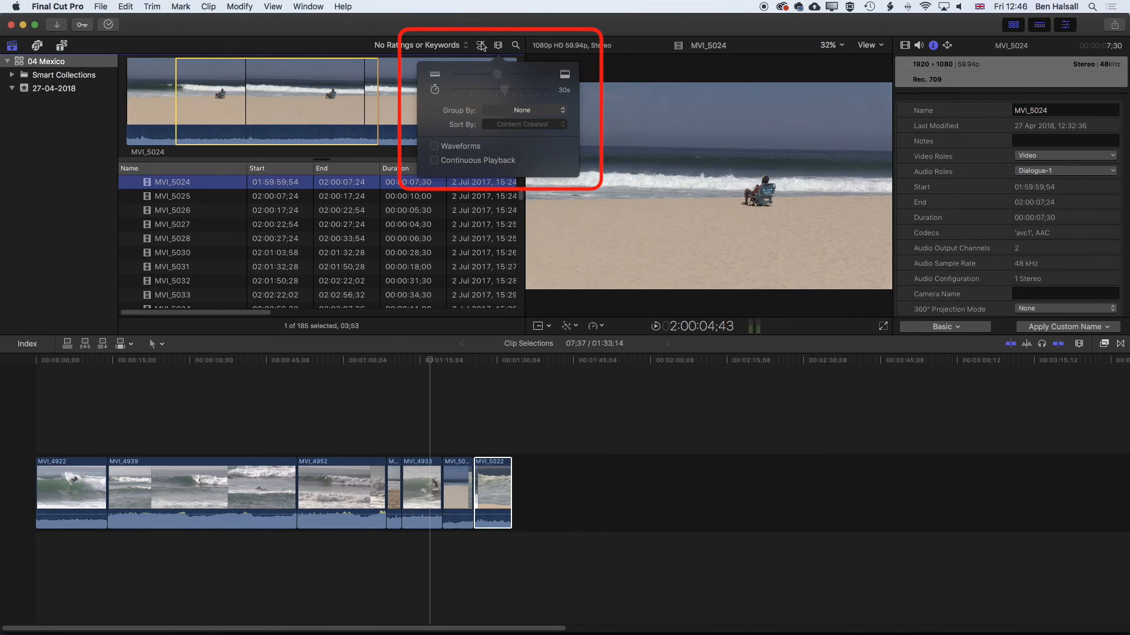
{"action": "left_click", "coordinate": [498, 44]}
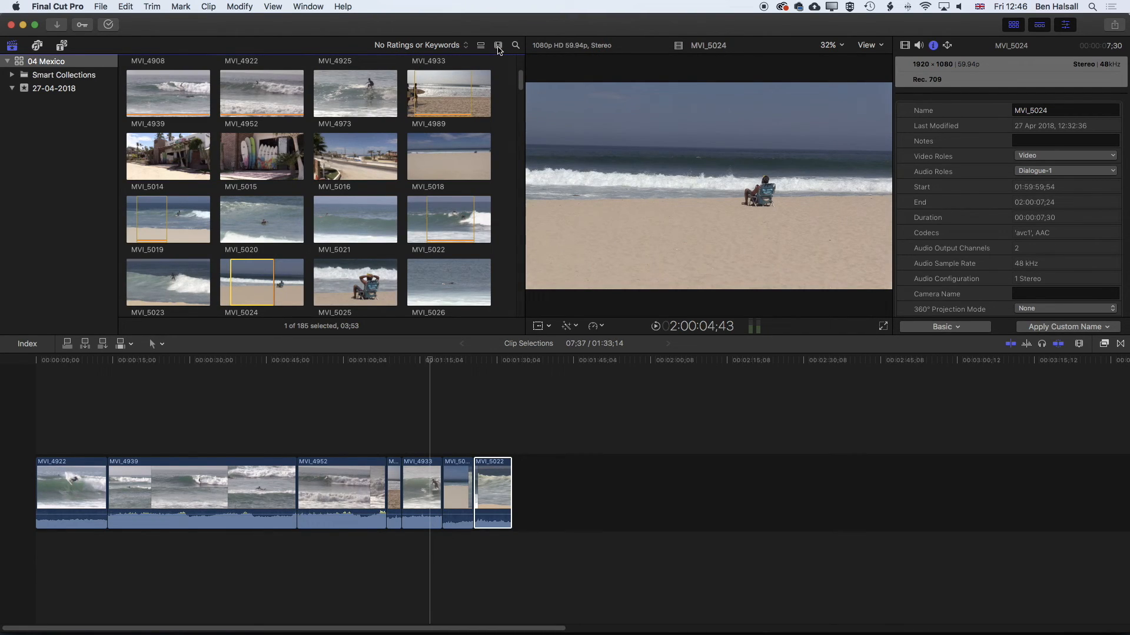
{"action": "left_click", "coordinate": [497, 45]}
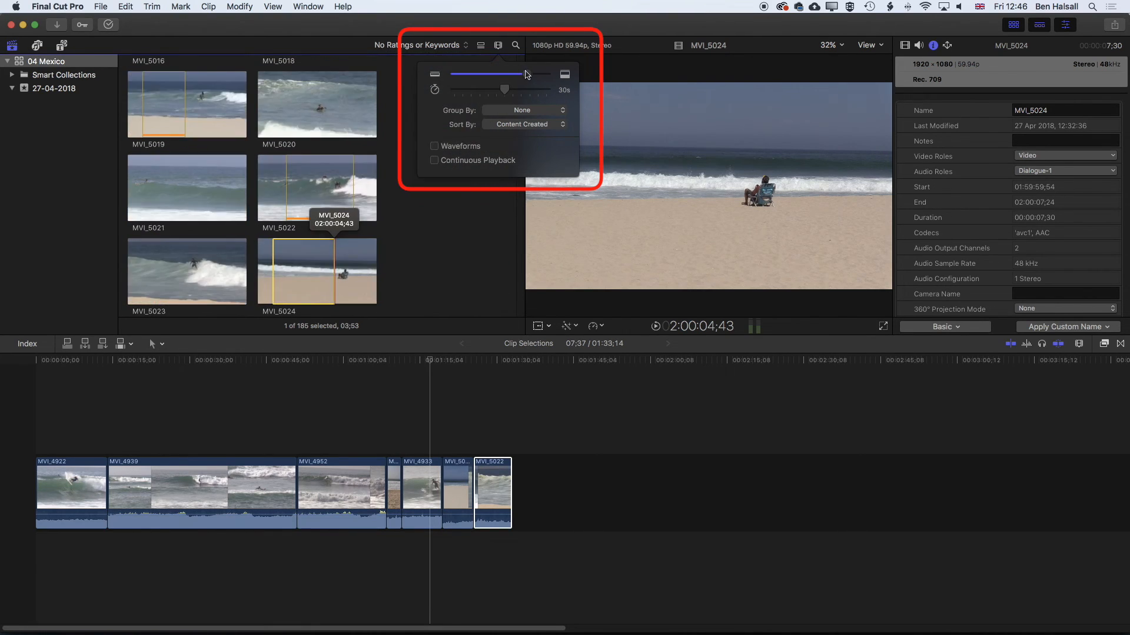
{"action": "left_click_drag", "start_coordinate": [504, 76], "coordinate": [488, 75]}
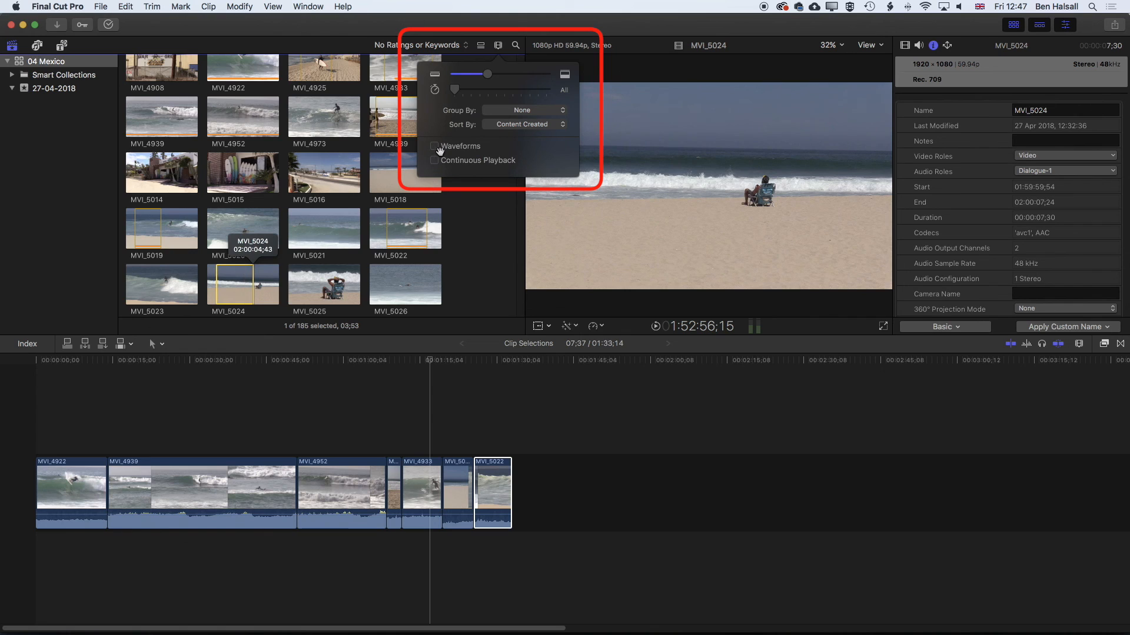
Enable waveforms under the thumbnails and review the Sort By choices
{"action": "left_click", "coordinate": [434, 146]}
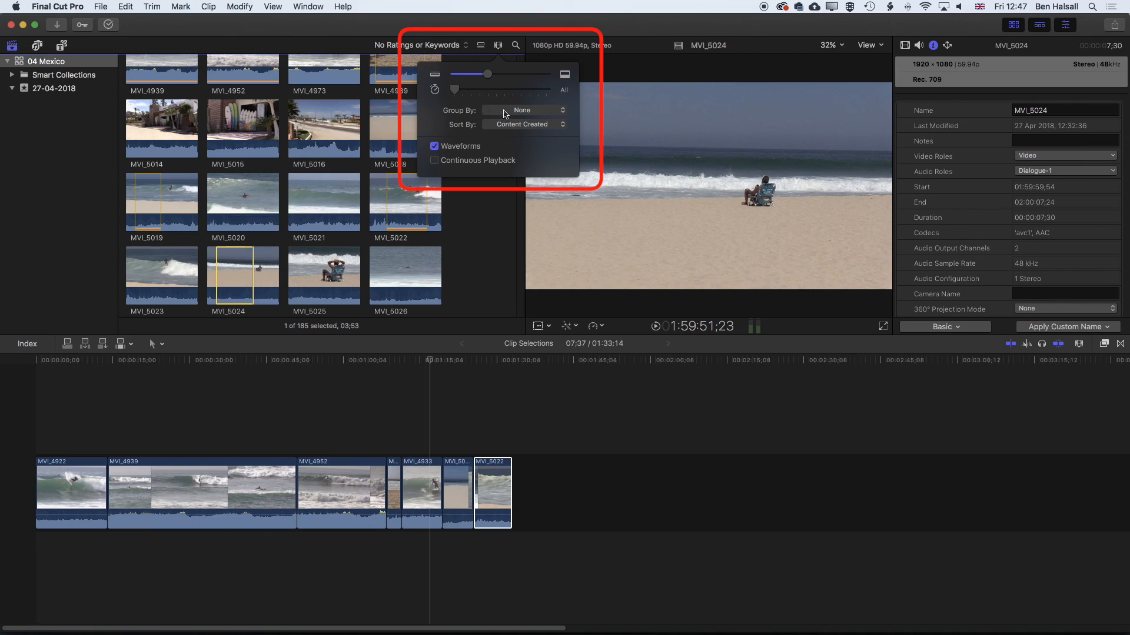
{"action": "left_click", "coordinate": [525, 111]}
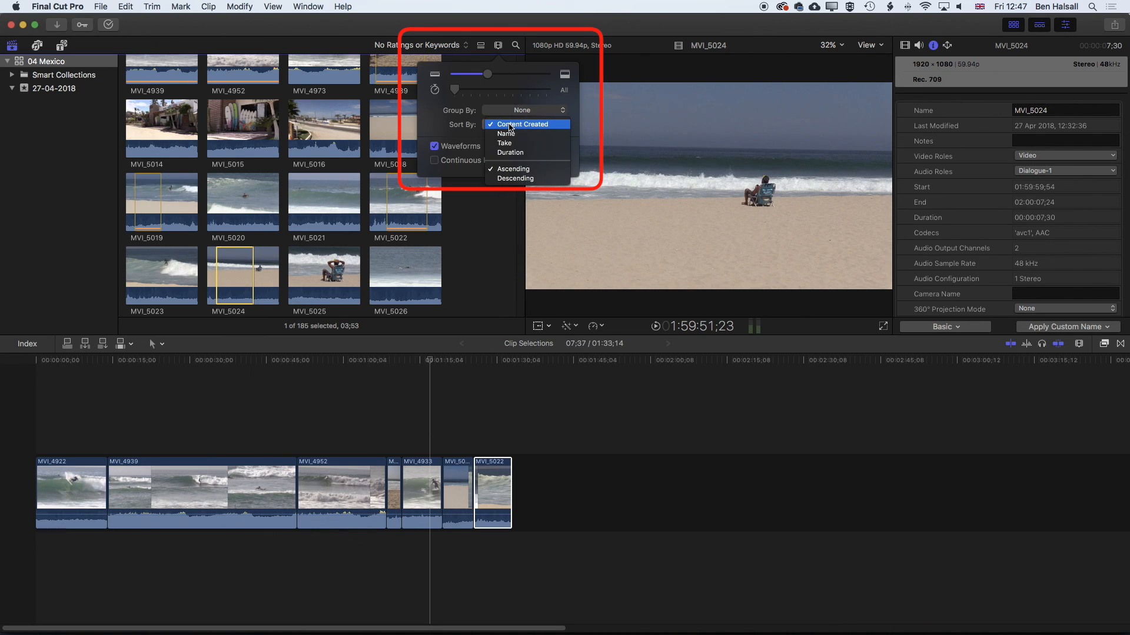
{"action": "mouse_move", "coordinate": [509, 134]}
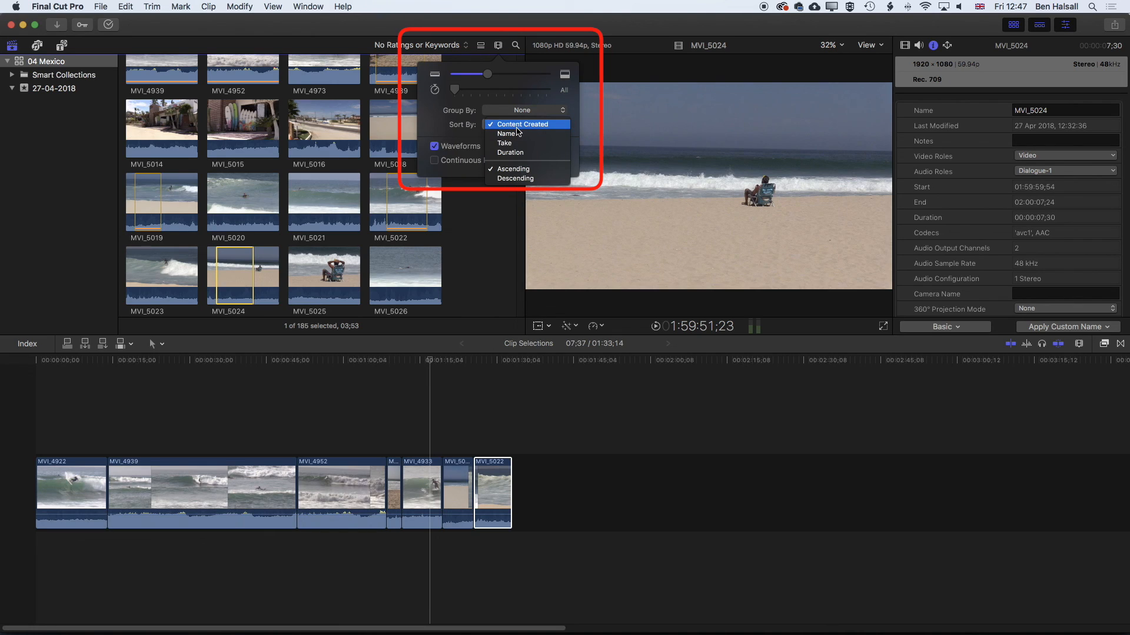
{"action": "mouse_move", "coordinate": [509, 152]}
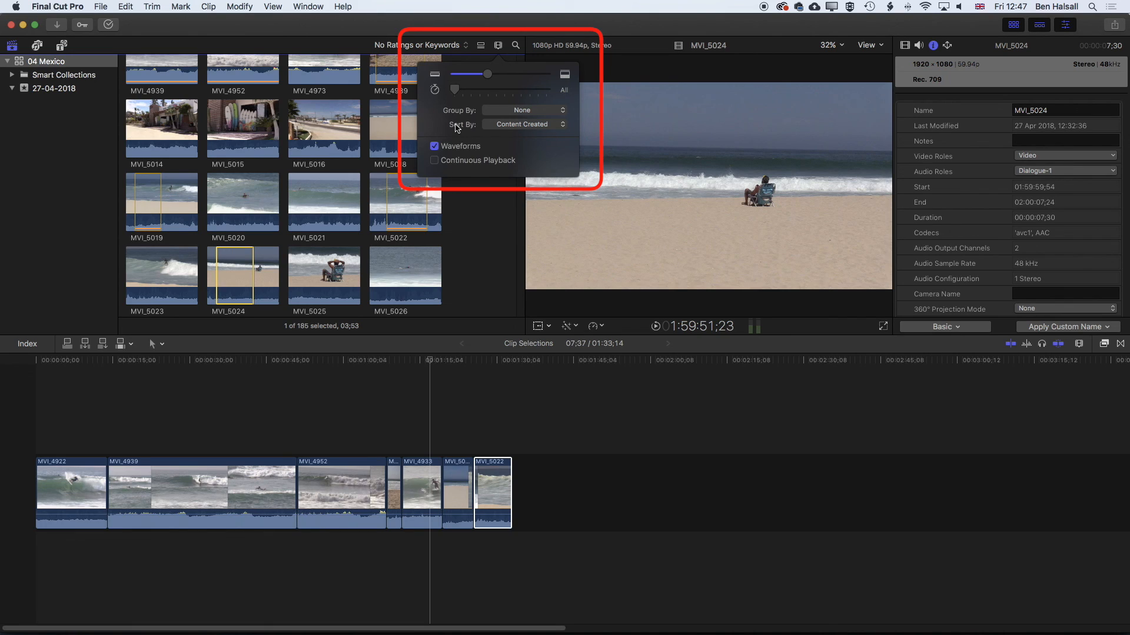
{"action": "left_click", "coordinate": [496, 45]}
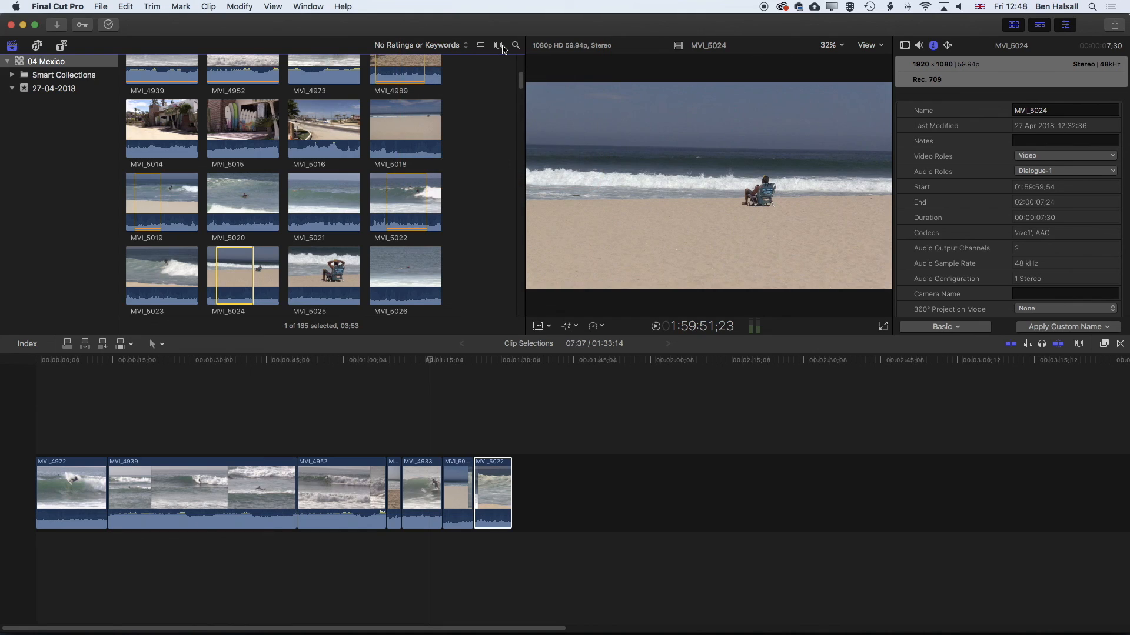